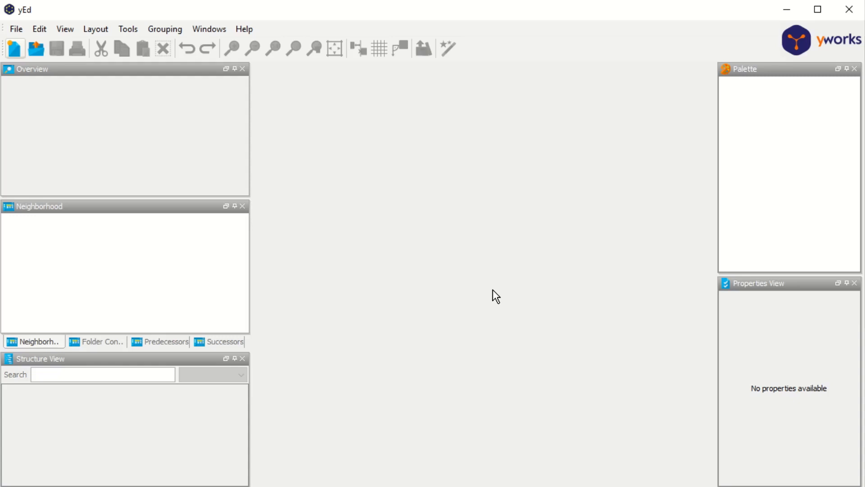
{"action": "mouse_move", "coordinate": [578, 171]}
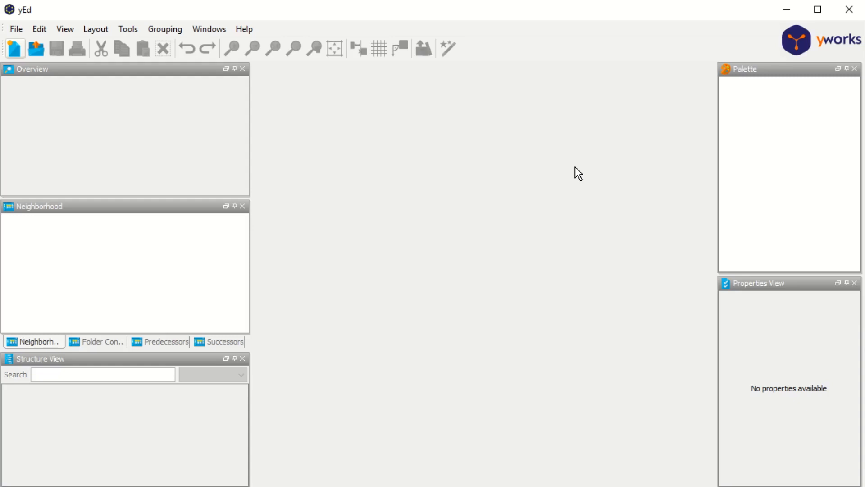
{"action": "mouse_move", "coordinate": [543, 167]}
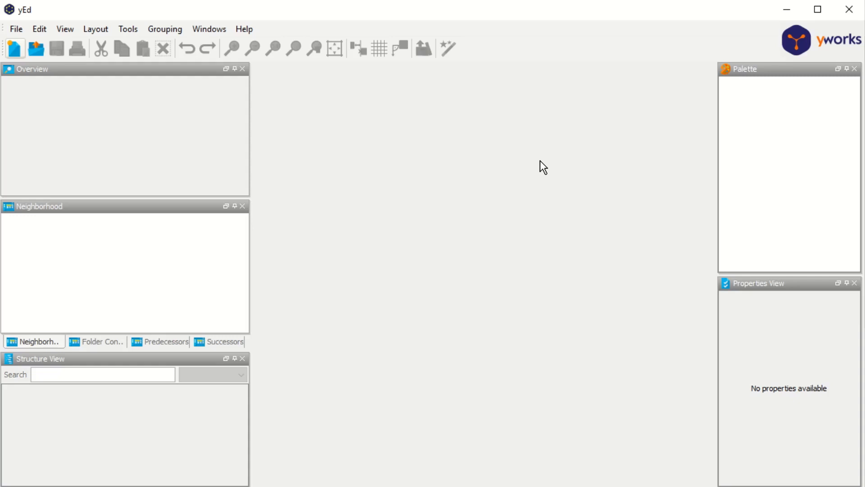
{"action": "mouse_move", "coordinate": [514, 161]}
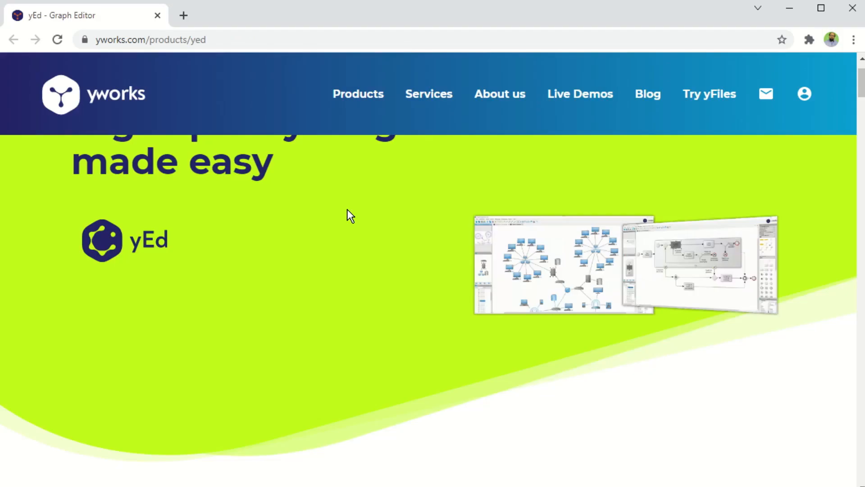
{"action": "mouse_move", "coordinate": [416, 198]}
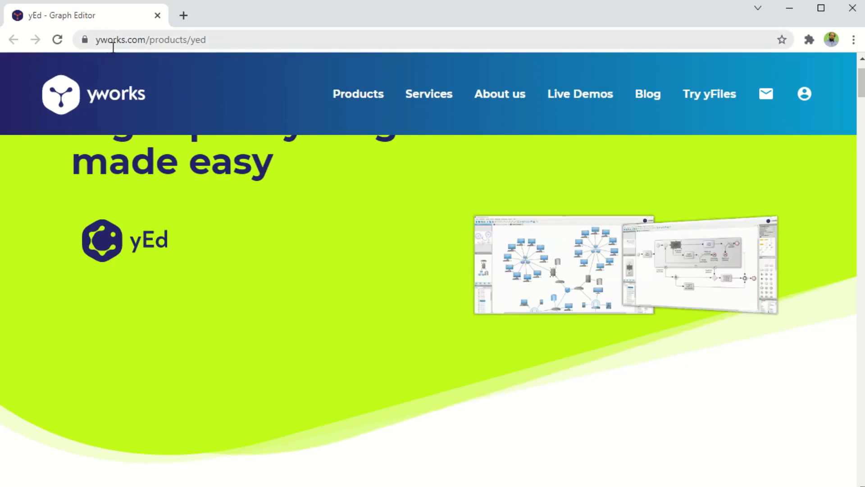
{"action": "mouse_move", "coordinate": [399, 224]}
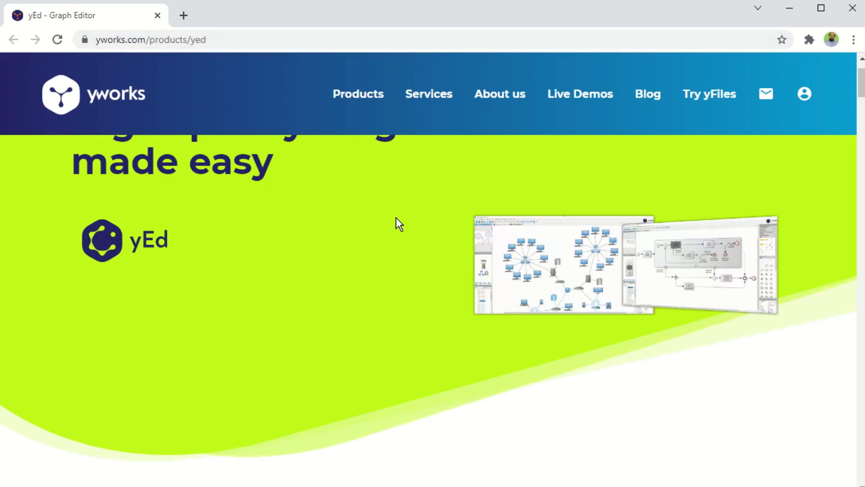
Scroll the yEd product page down to the graph editor section with the 3.21.1 download.
{"action": "scroll", "scroll_direction": "down", "scroll_amount": 3}
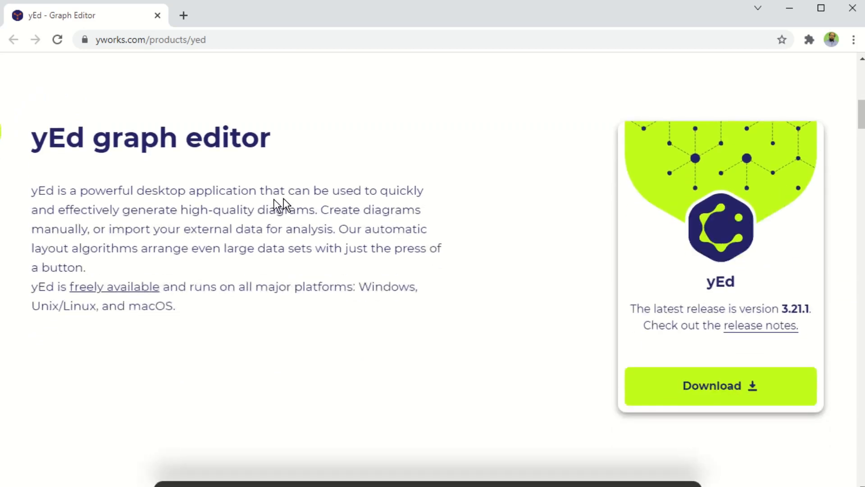
{"action": "scroll", "scroll_direction": "down", "scroll_amount": 3}
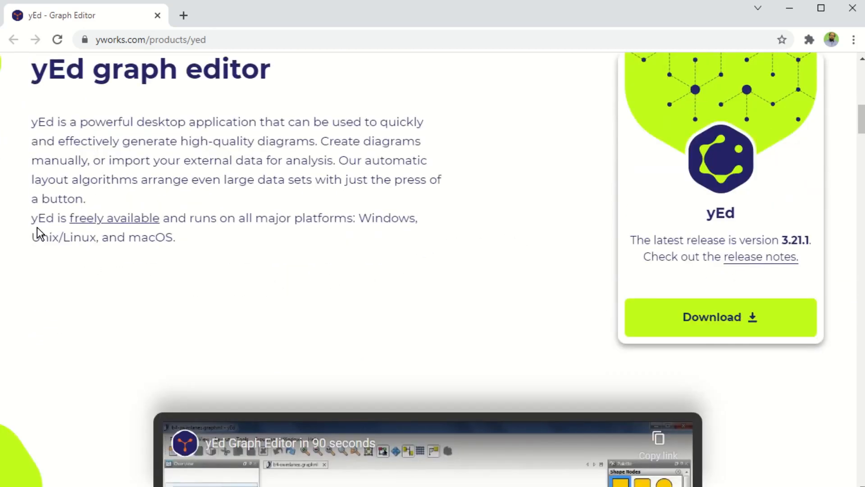
{"action": "mouse_move", "coordinate": [154, 227]}
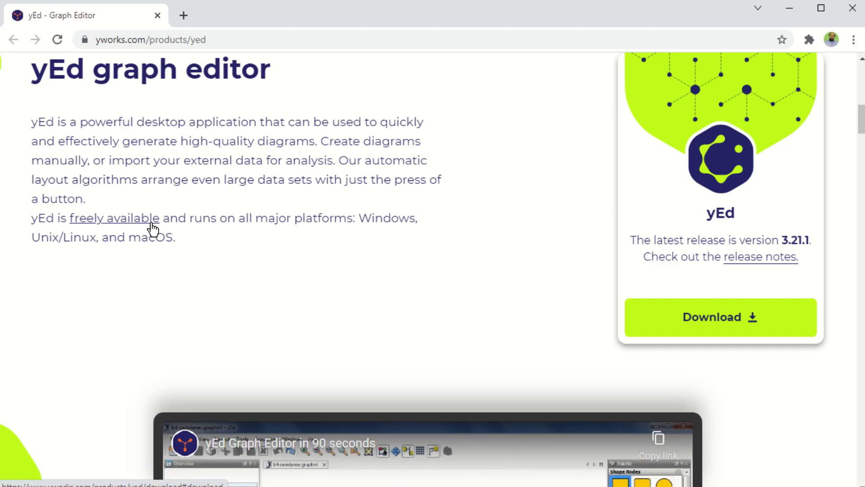
{"action": "mouse_move", "coordinate": [378, 234]}
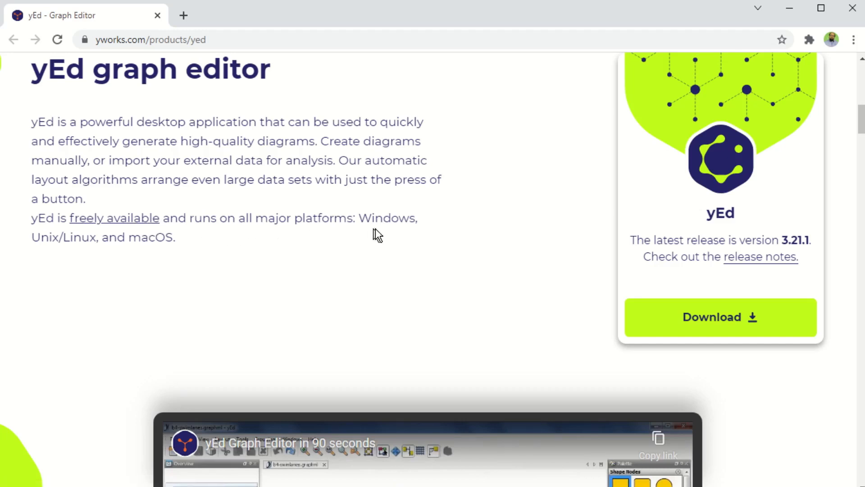
{"action": "mouse_move", "coordinate": [55, 258]}
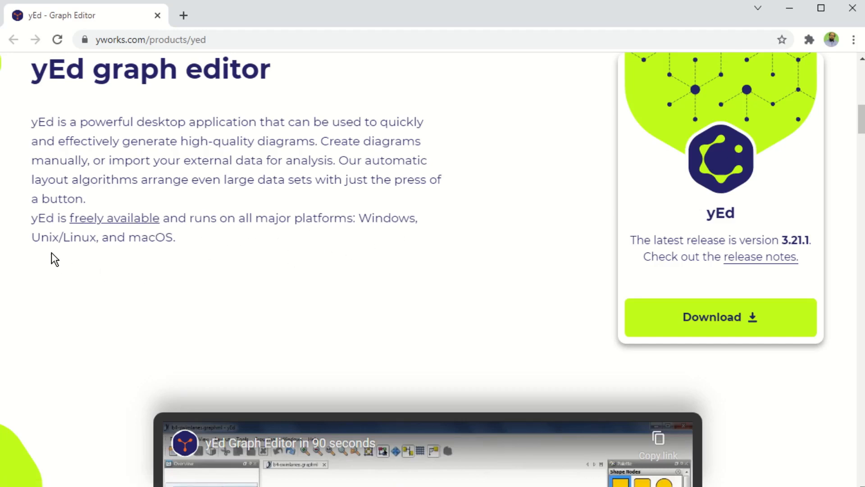
{"action": "mouse_move", "coordinate": [157, 255]}
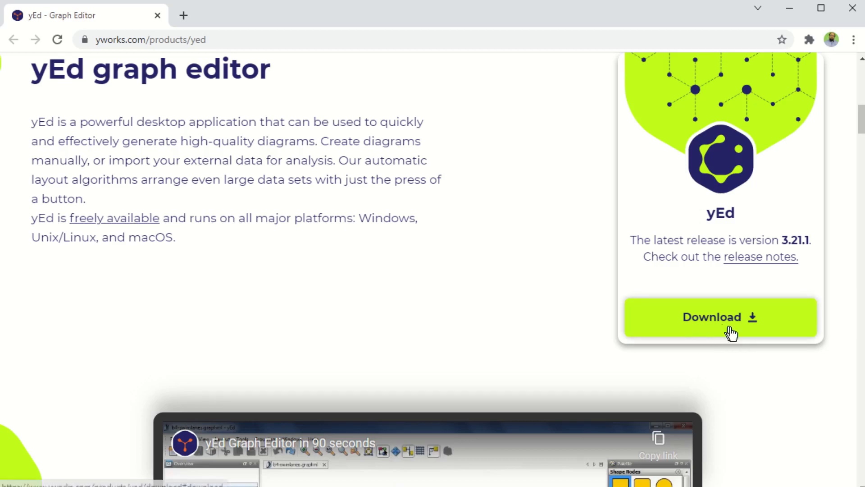
{"action": "mouse_move", "coordinate": [720, 325]}
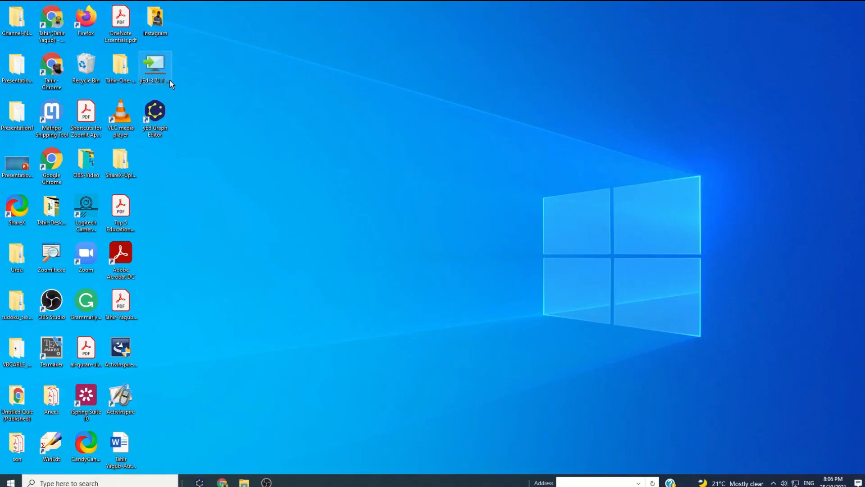
{"action": "mouse_move", "coordinate": [157, 69]}
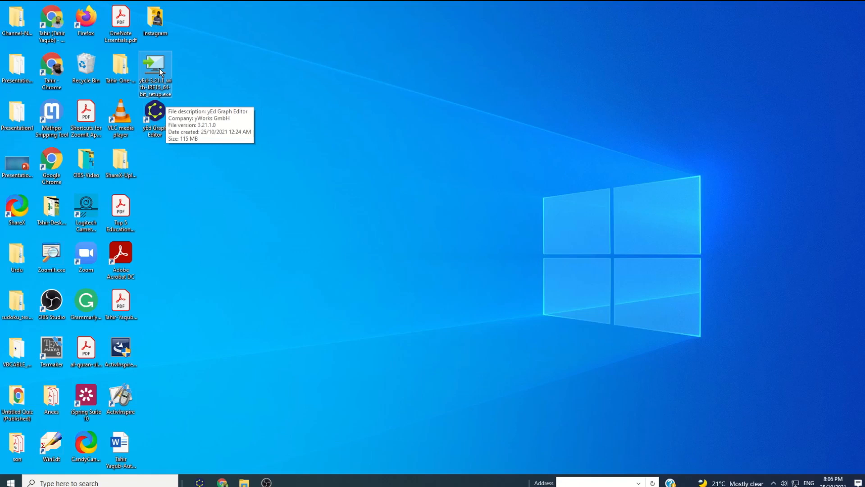
{"action": "mouse_move", "coordinate": [198, 76]}
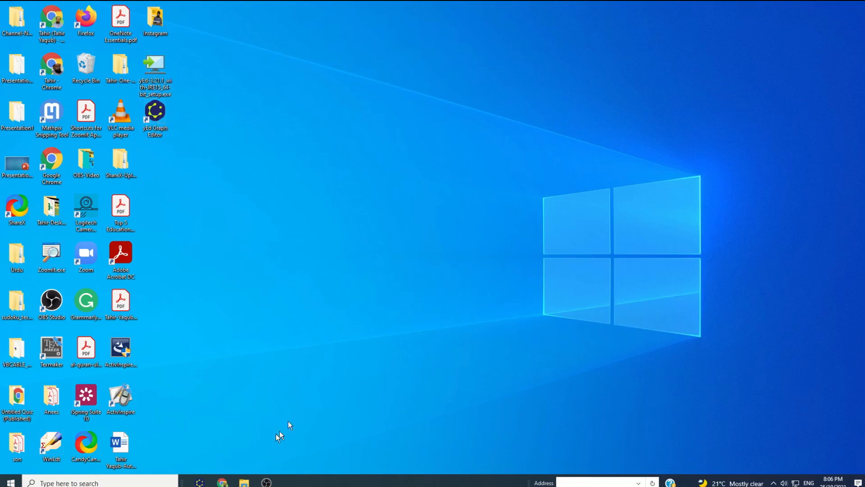
Launch yEd Graph Editor from its desktop shortcut into an empty workspace.
{"action": "double_click", "coordinate": [155, 113]}
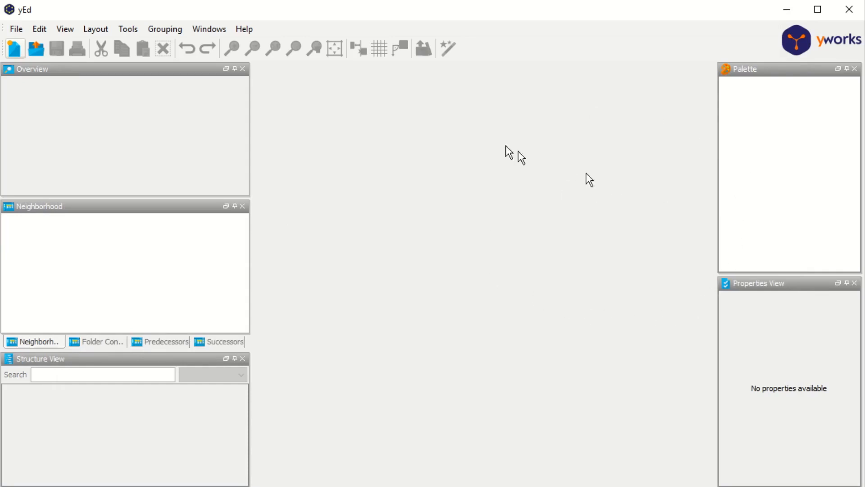
{"action": "mouse_move", "coordinate": [691, 190]}
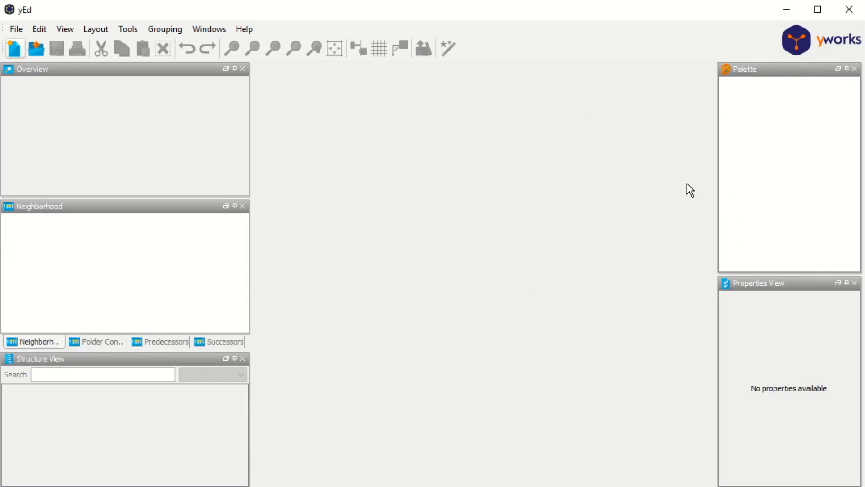
{"action": "mouse_move", "coordinate": [569, 191]}
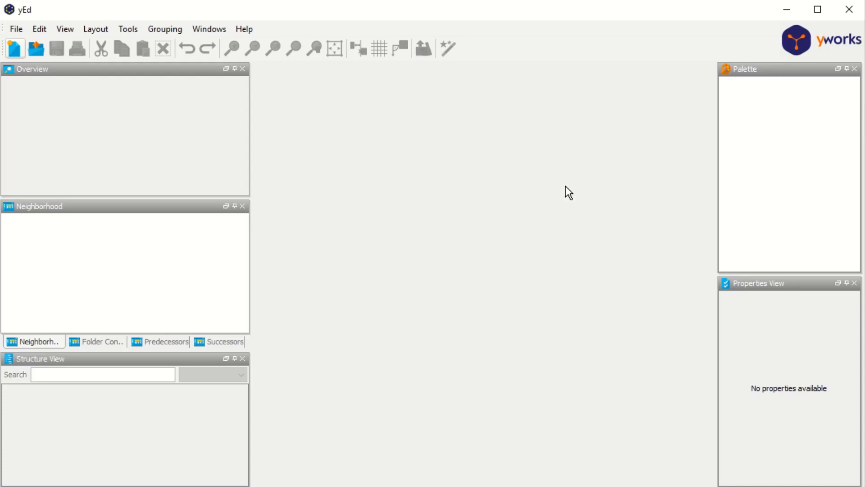
{"action": "mouse_move", "coordinate": [213, 142]}
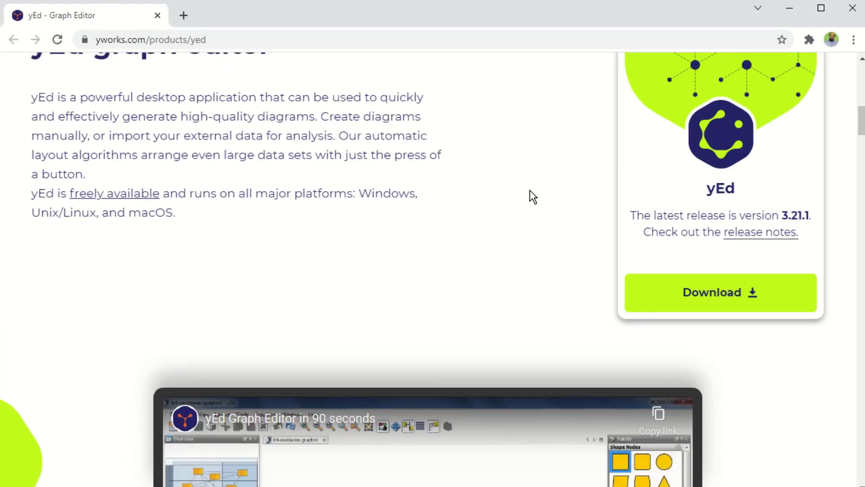
Return to the page top and expand the Products menu listing yEd Live, Graphity and yEd.
{"action": "scroll", "scroll_direction": "up", "scroll_amount": 3}
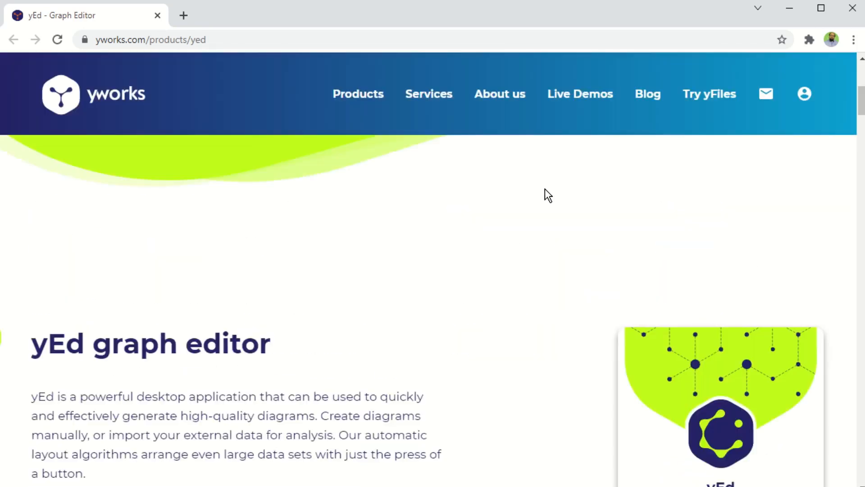
{"action": "left_click", "coordinate": [358, 94]}
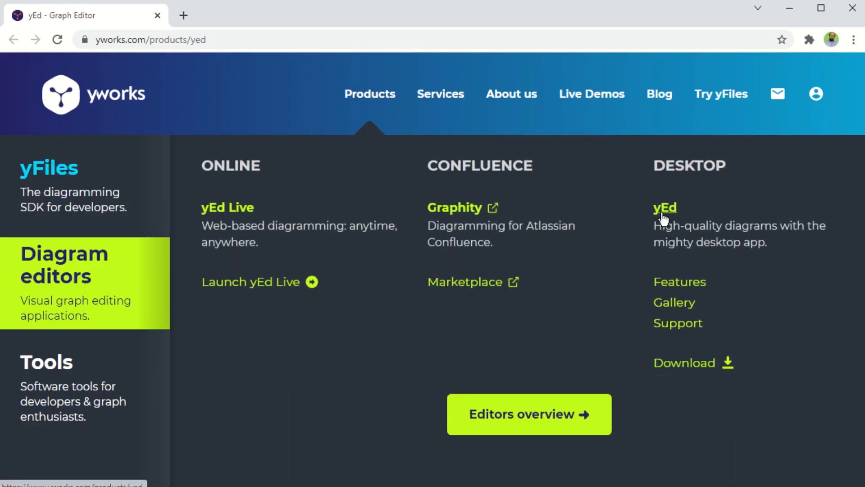
{"action": "mouse_move", "coordinate": [230, 187]}
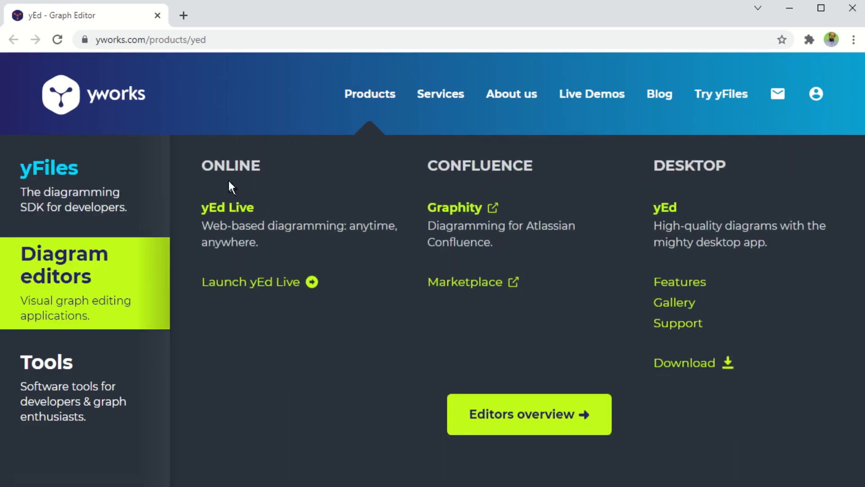
{"action": "mouse_move", "coordinate": [231, 207]}
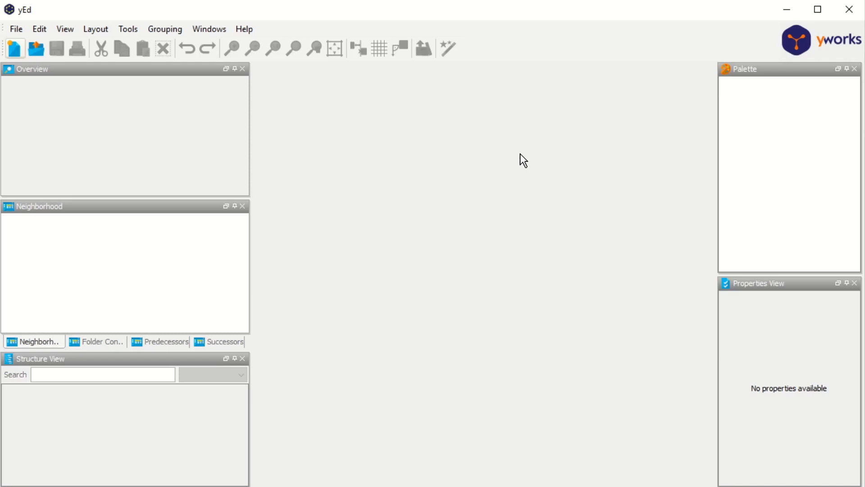
{"action": "mouse_move", "coordinate": [476, 142]}
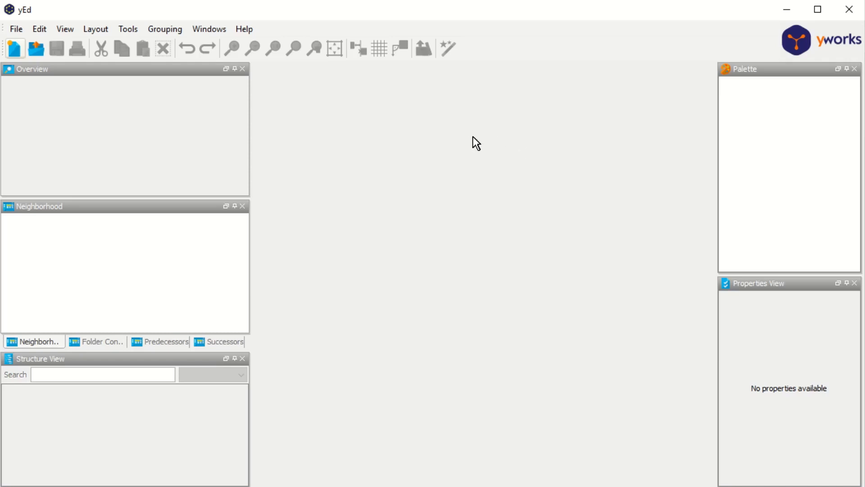
{"action": "mouse_move", "coordinate": [217, 48]}
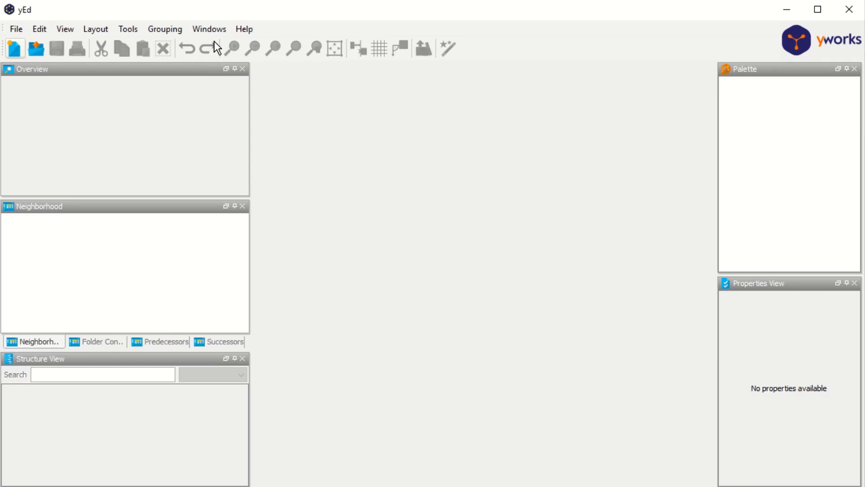
{"action": "mouse_move", "coordinate": [208, 49]}
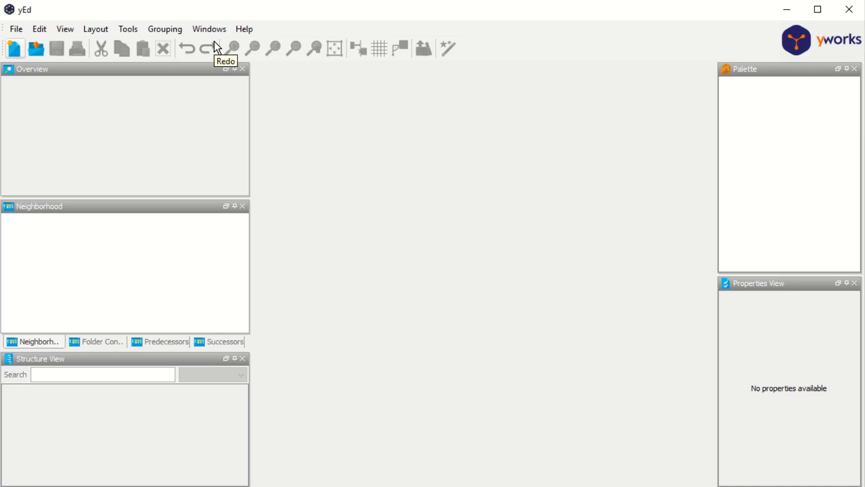
Open yEd's Help menu to reach the bundled Example Graphs.
{"action": "left_click", "coordinate": [244, 29]}
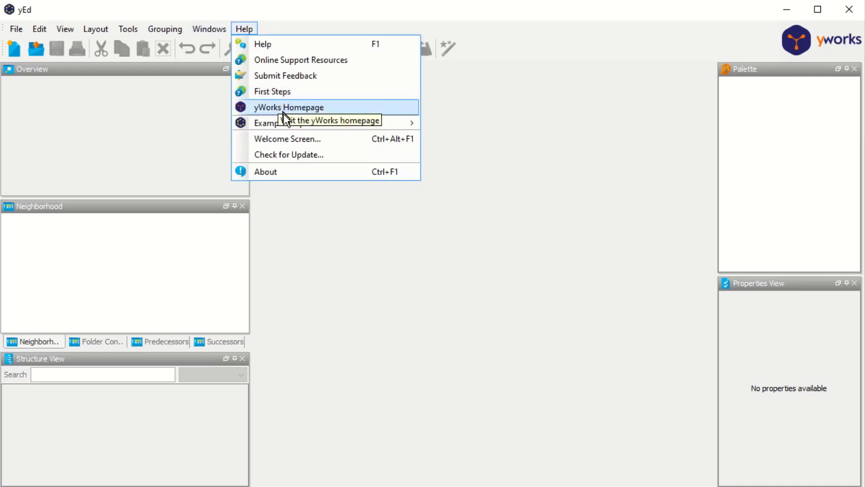
{"action": "mouse_move", "coordinate": [284, 122]}
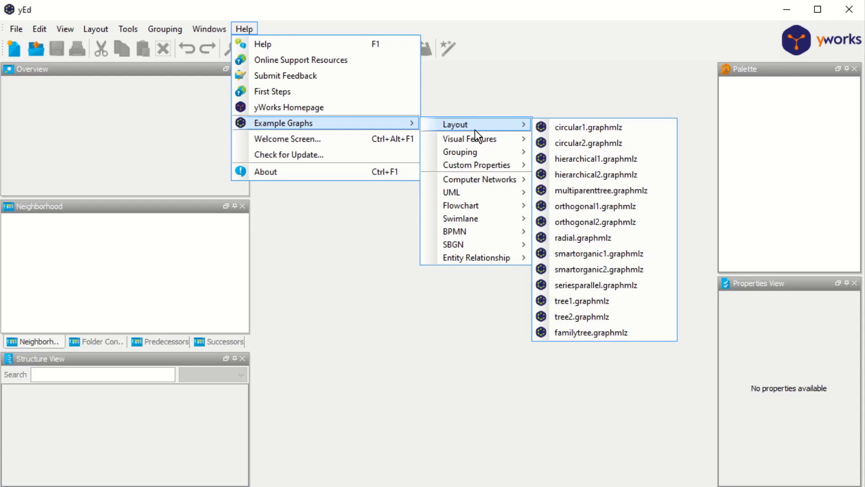
{"action": "mouse_move", "coordinate": [460, 206]}
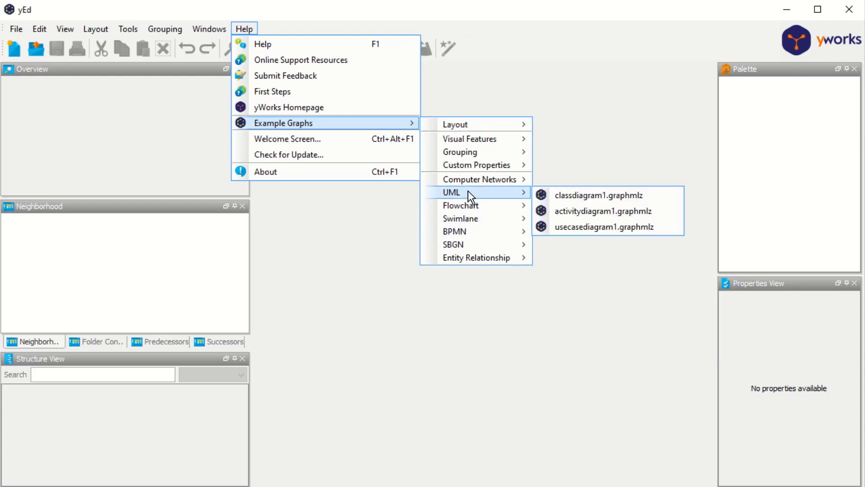
{"action": "mouse_move", "coordinate": [454, 232]}
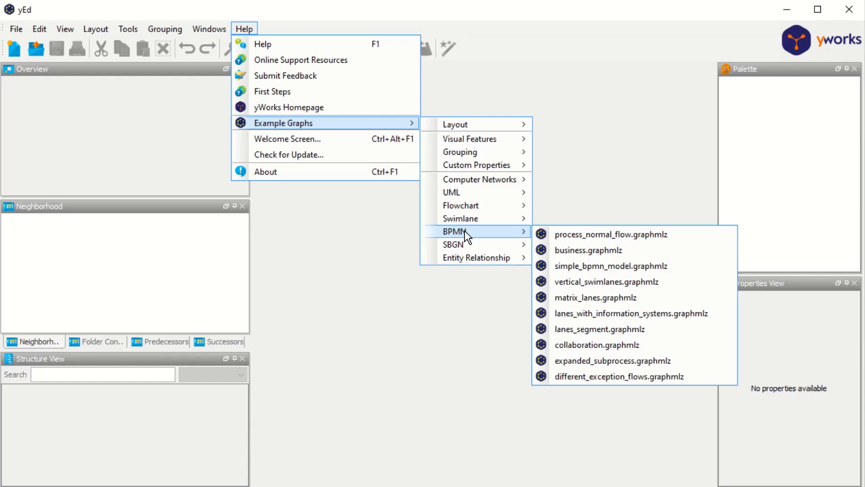
{"action": "mouse_move", "coordinate": [460, 218]}
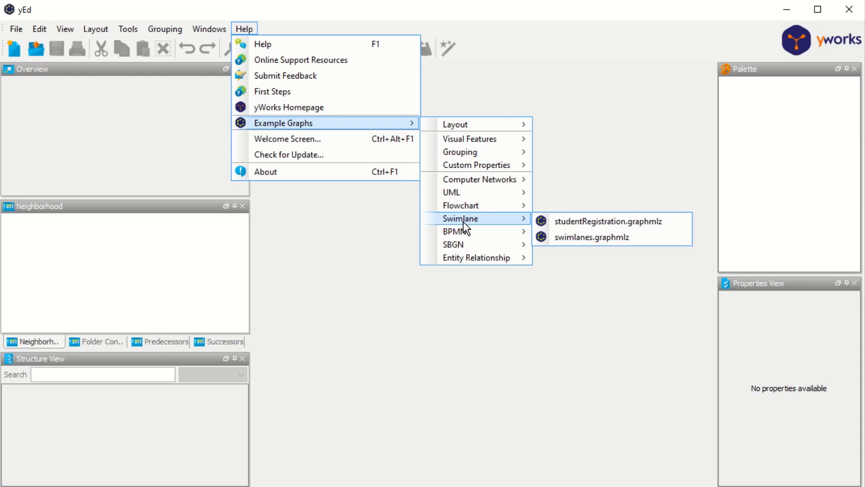
{"action": "mouse_move", "coordinate": [461, 206]}
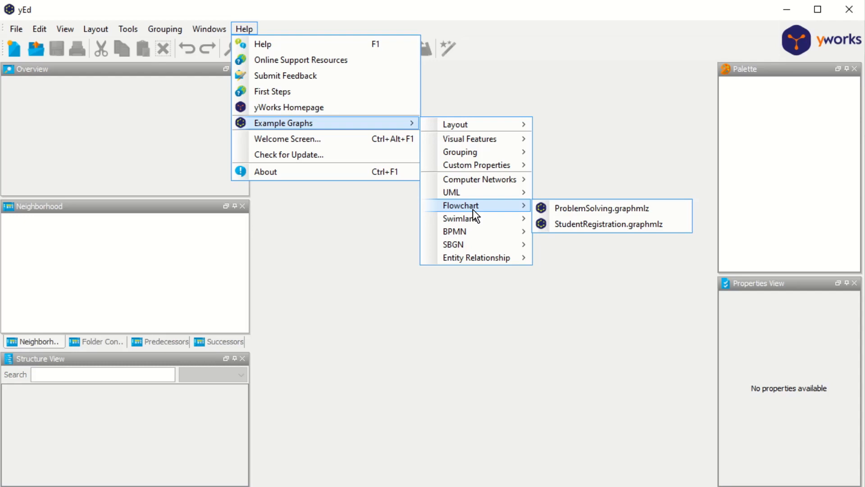
{"action": "mouse_move", "coordinate": [476, 212]}
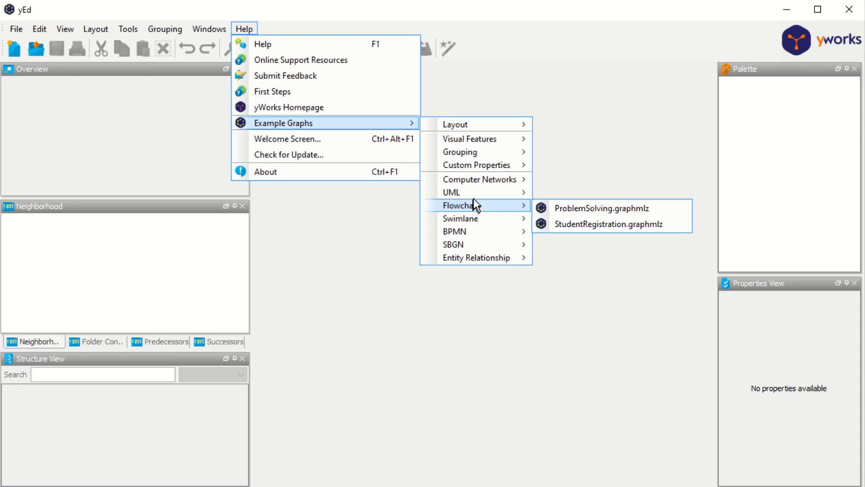
{"action": "mouse_move", "coordinate": [451, 192]}
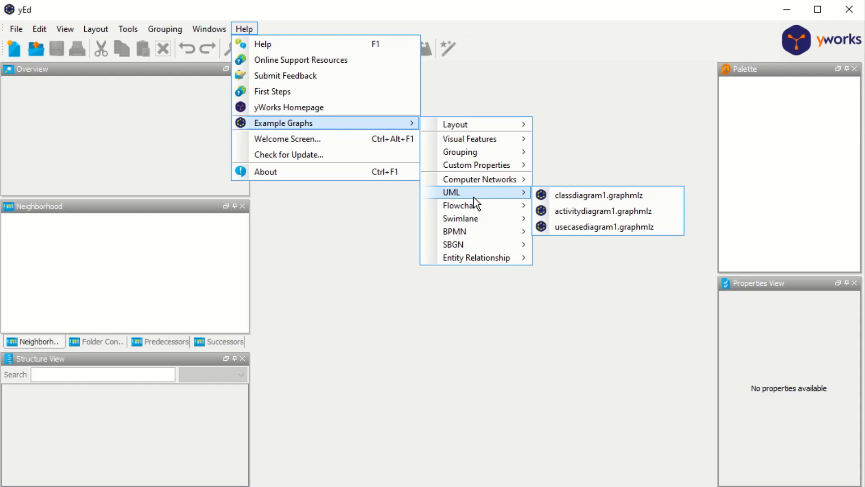
{"action": "mouse_move", "coordinate": [460, 205]}
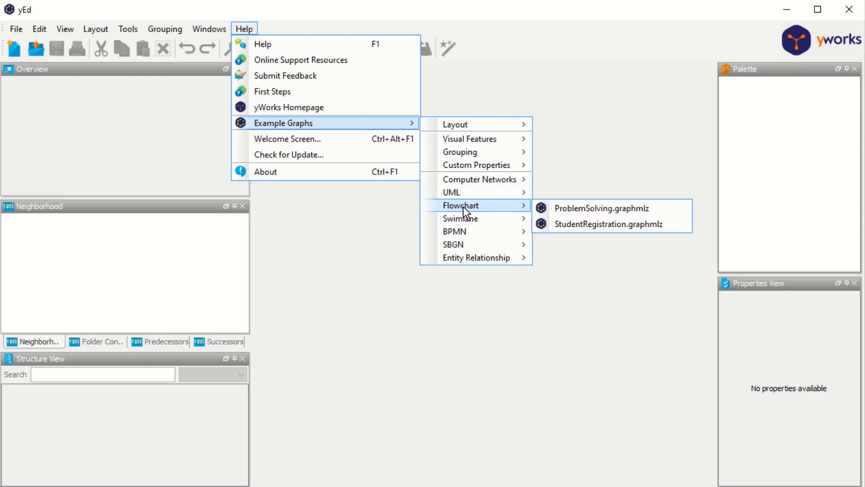
{"action": "mouse_move", "coordinate": [512, 214]}
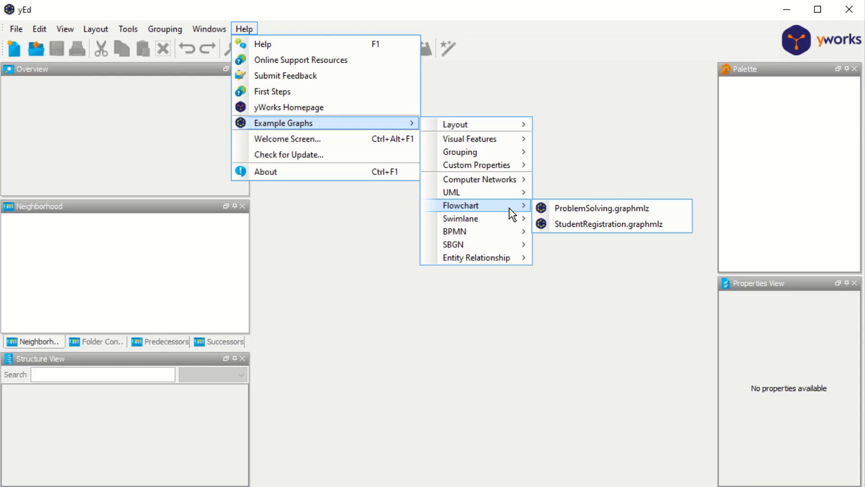
{"action": "mouse_move", "coordinate": [602, 208]}
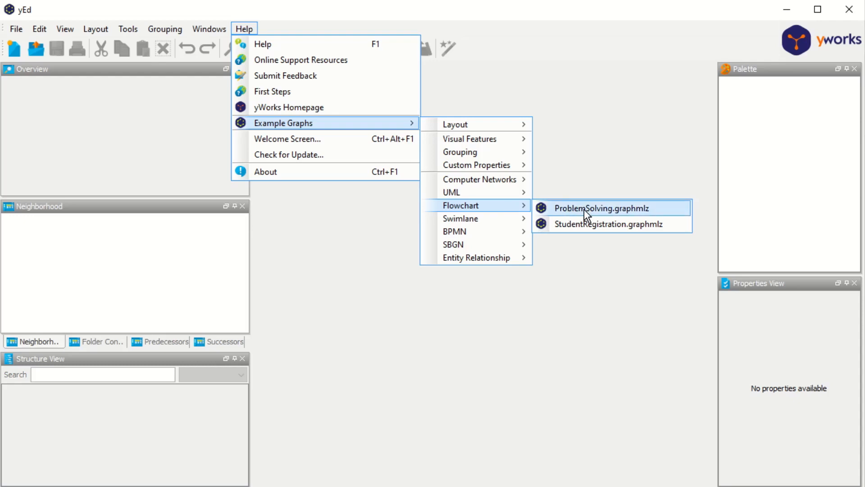
Load the ProblemSolving.graphmlz example and browse the Shape Nodes and Edge Types palettes.
{"action": "left_click", "coordinate": [602, 209]}
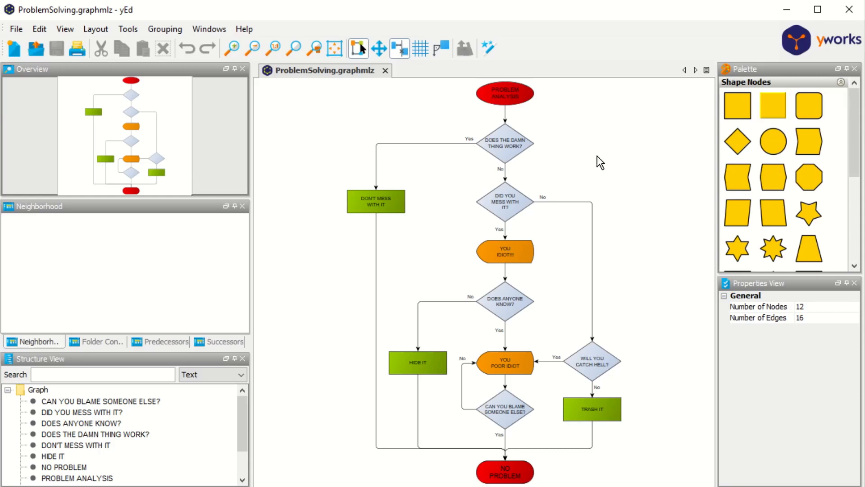
{"action": "mouse_move", "coordinate": [794, 99]}
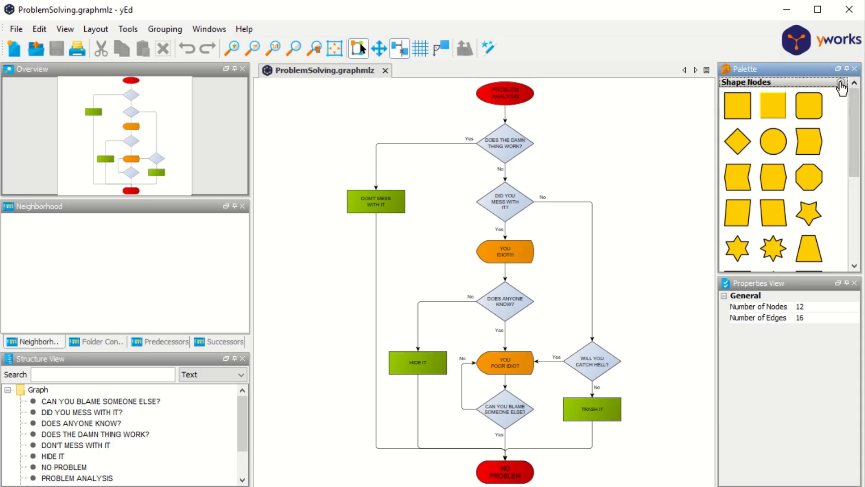
{"action": "left_click", "coordinate": [852, 82]}
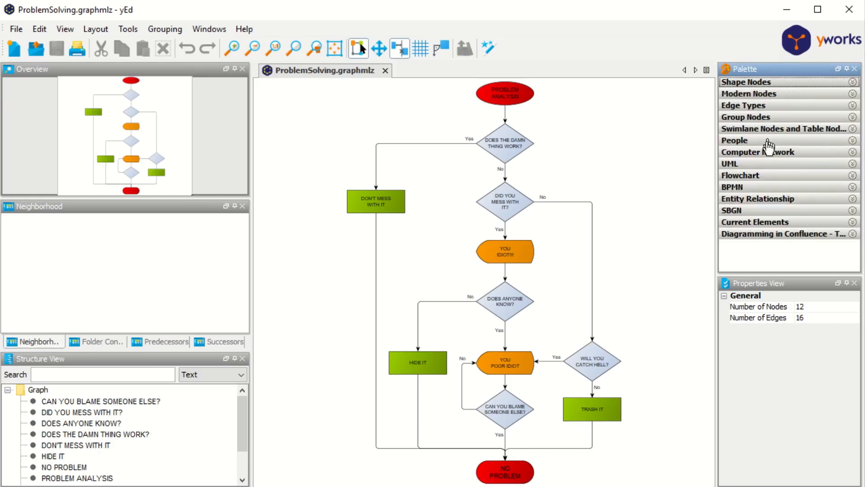
{"action": "mouse_move", "coordinate": [765, 201]}
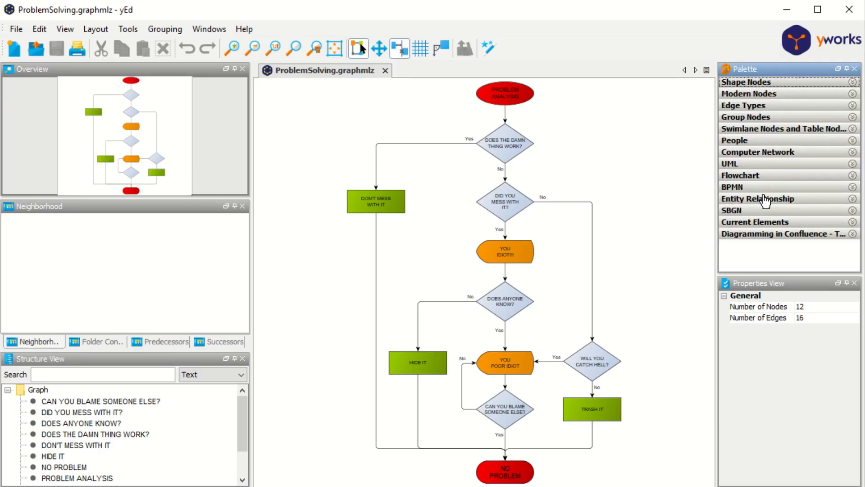
{"action": "mouse_move", "coordinate": [775, 88]}
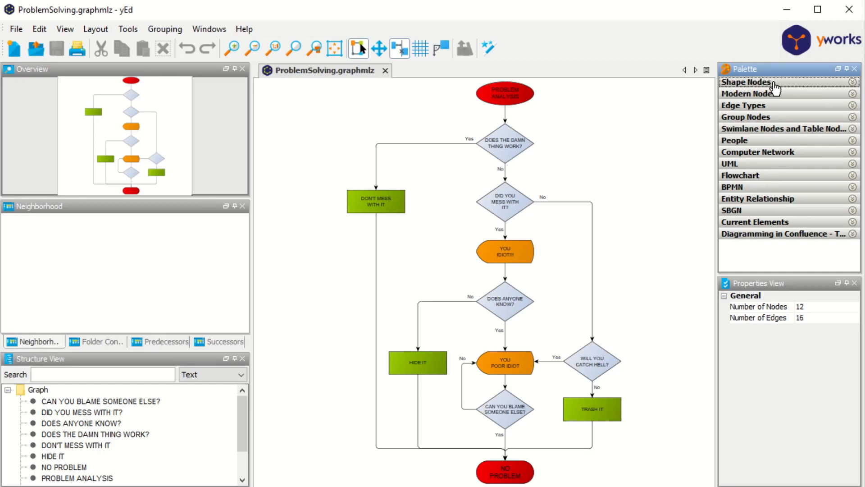
{"action": "left_click", "coordinate": [745, 82]}
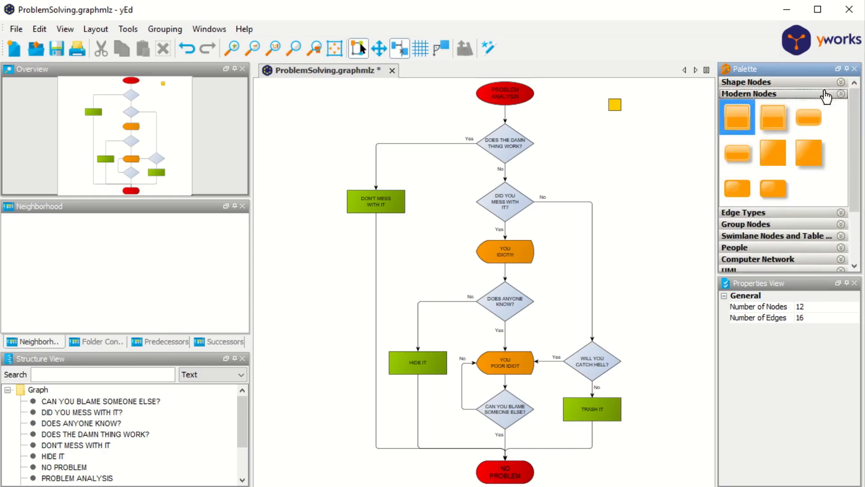
{"action": "mouse_move", "coordinate": [778, 145]}
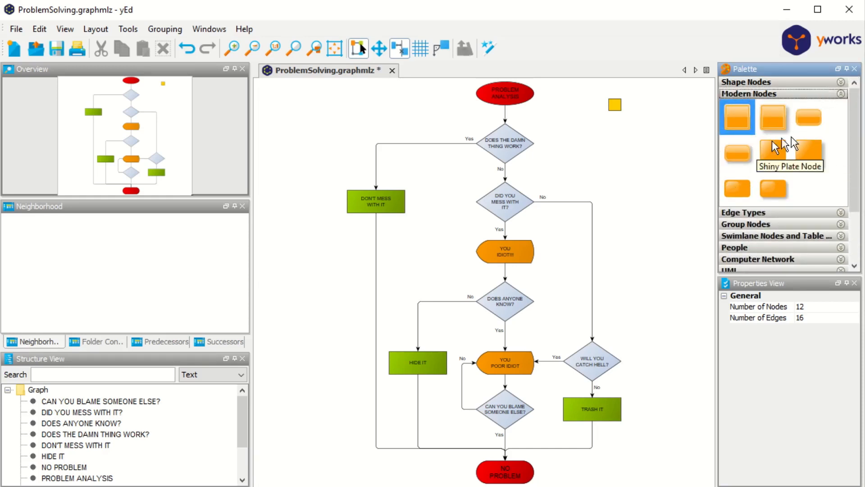
{"action": "mouse_move", "coordinate": [807, 157]}
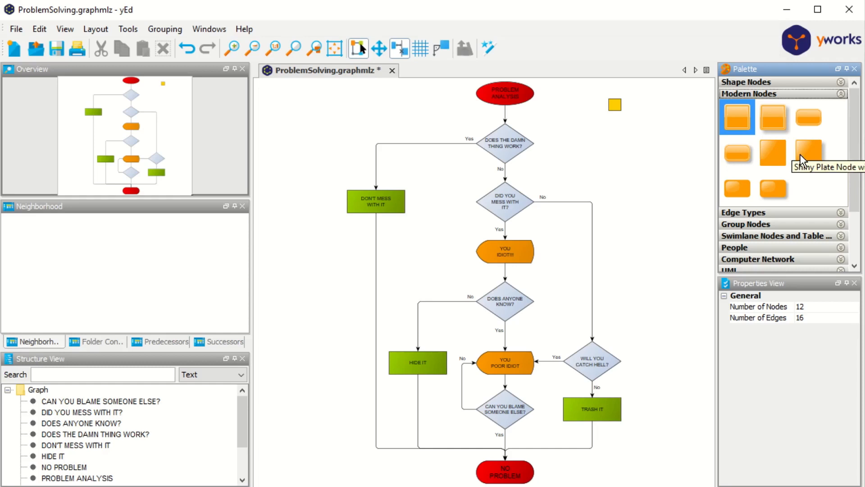
{"action": "left_click", "coordinate": [742, 212]}
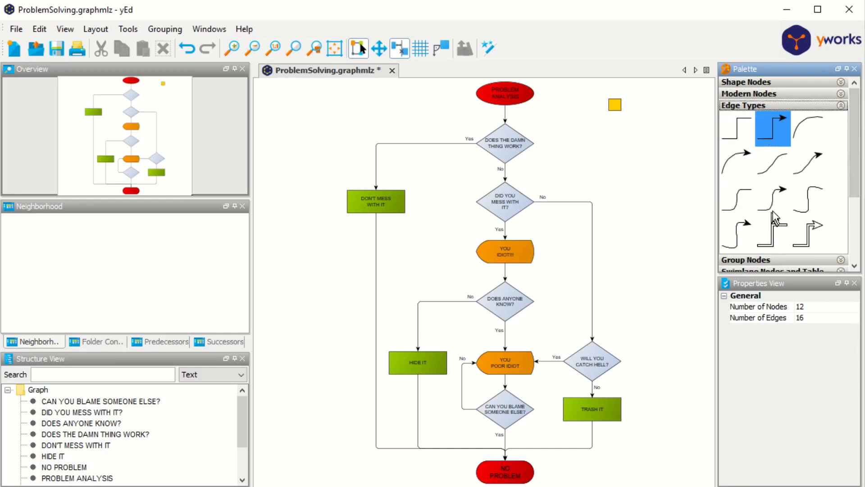
Browse the Swimlane/Table, Computer Network, UML and BPMN palette sections.
{"action": "left_click", "coordinate": [852, 105]}
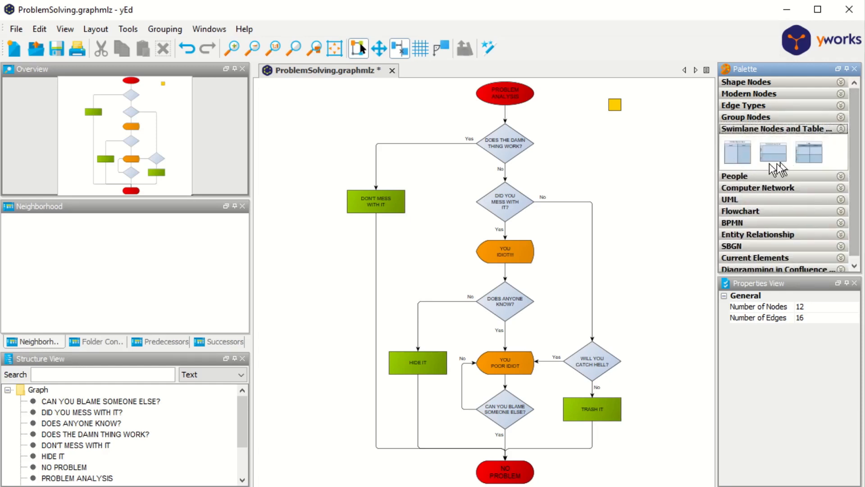
{"action": "left_click", "coordinate": [735, 176]}
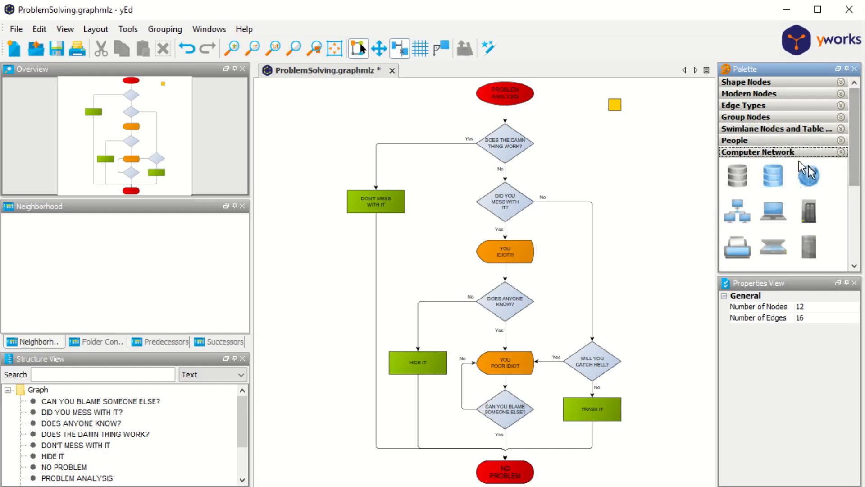
{"action": "mouse_move", "coordinate": [778, 201]}
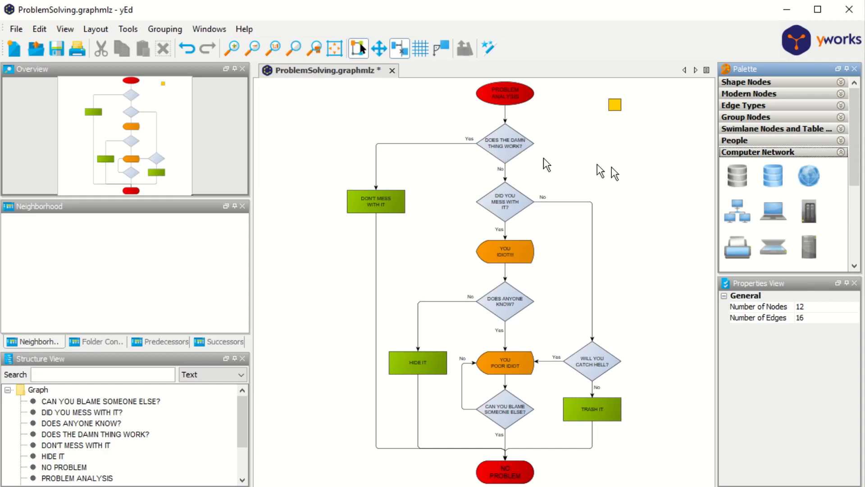
{"action": "left_click", "coordinate": [783, 164]}
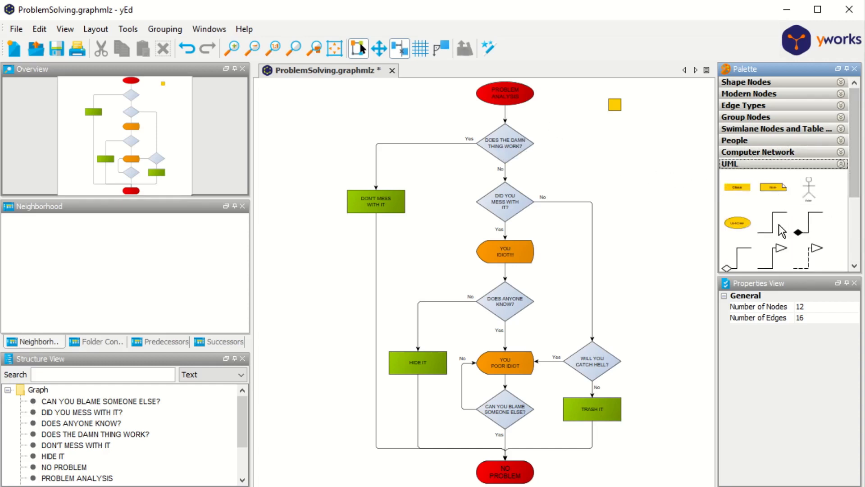
{"action": "left_click", "coordinate": [841, 163]}
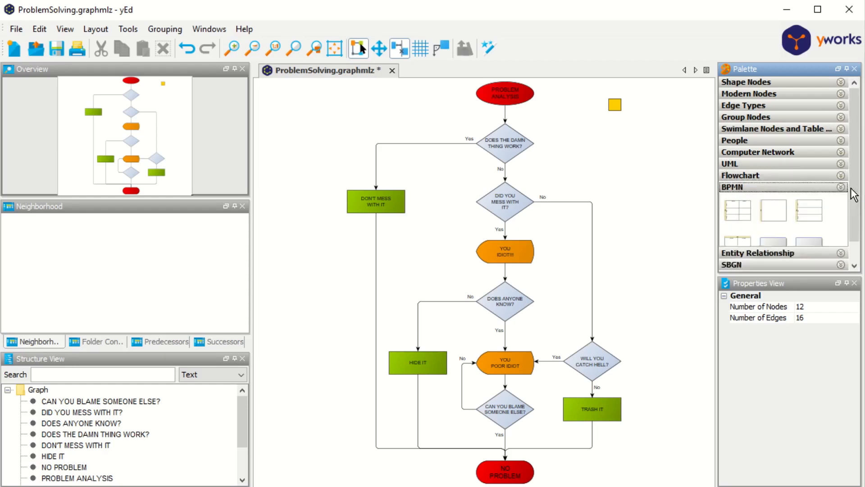
{"action": "mouse_move", "coordinate": [809, 245]}
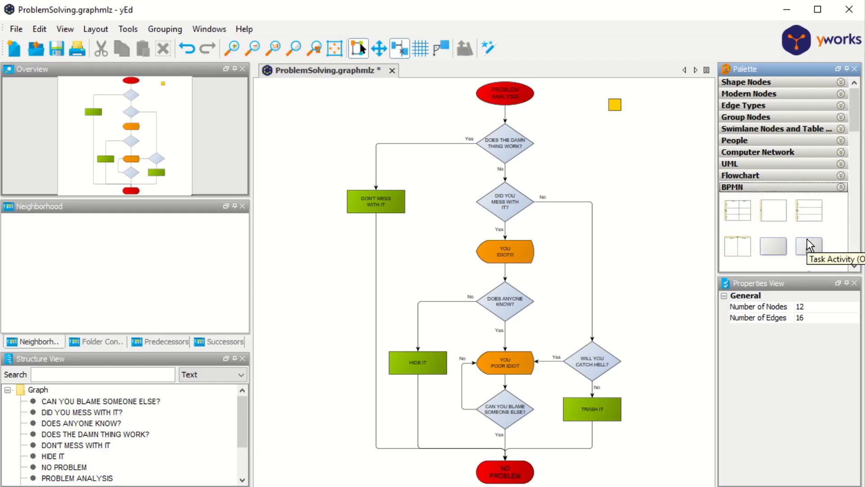
{"action": "mouse_move", "coordinate": [845, 192]}
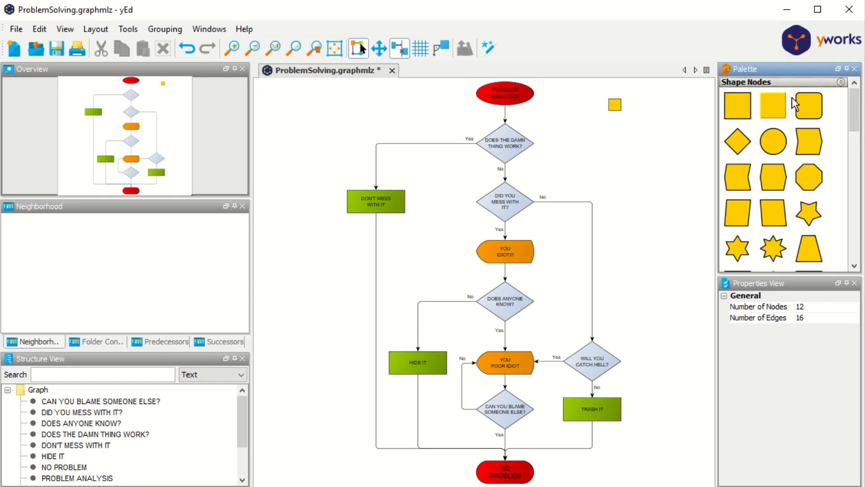
{"action": "mouse_move", "coordinate": [623, 127]}
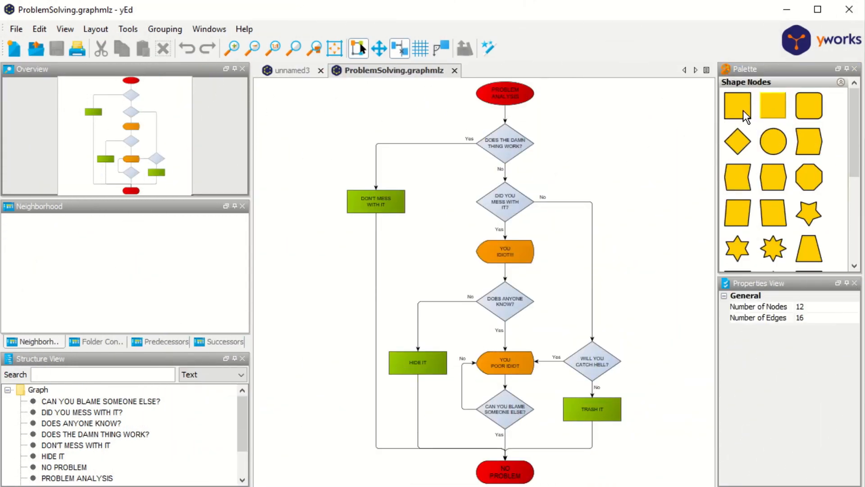
{"action": "mouse_move", "coordinate": [739, 106]}
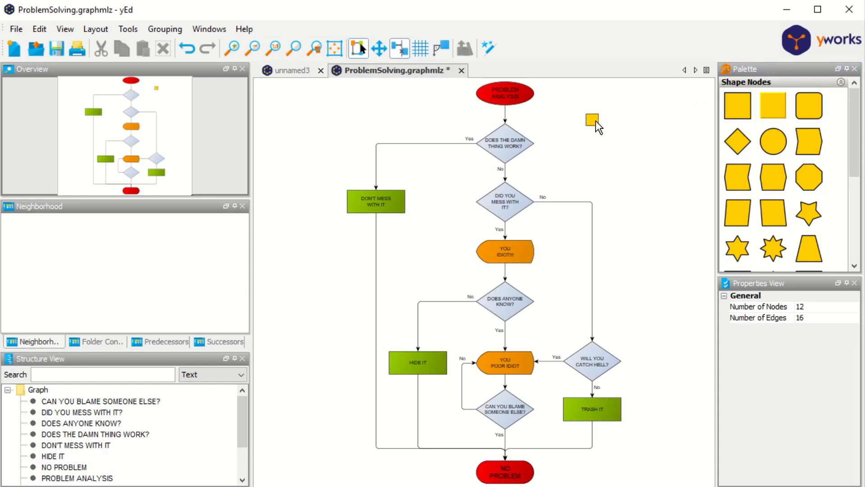
Resize the new yellow square beside the flowchart top to about 143 by 90.
{"action": "left_click", "coordinate": [592, 120]}
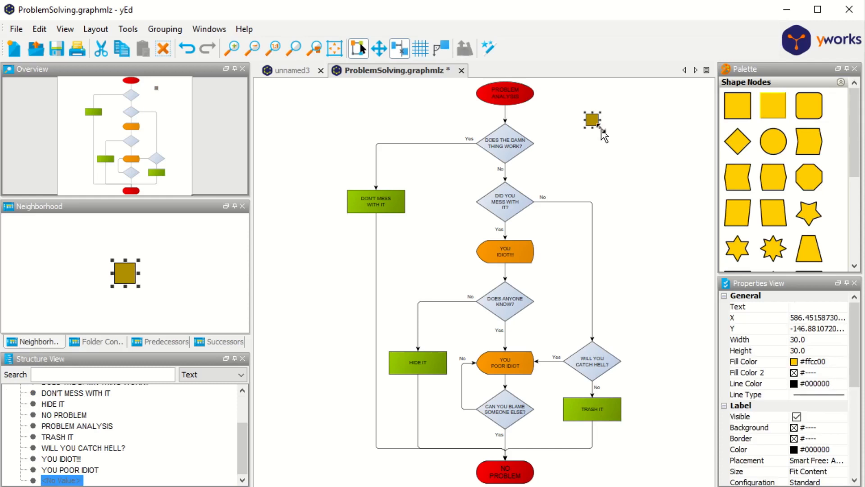
{"action": "mouse_move", "coordinate": [598, 138]}
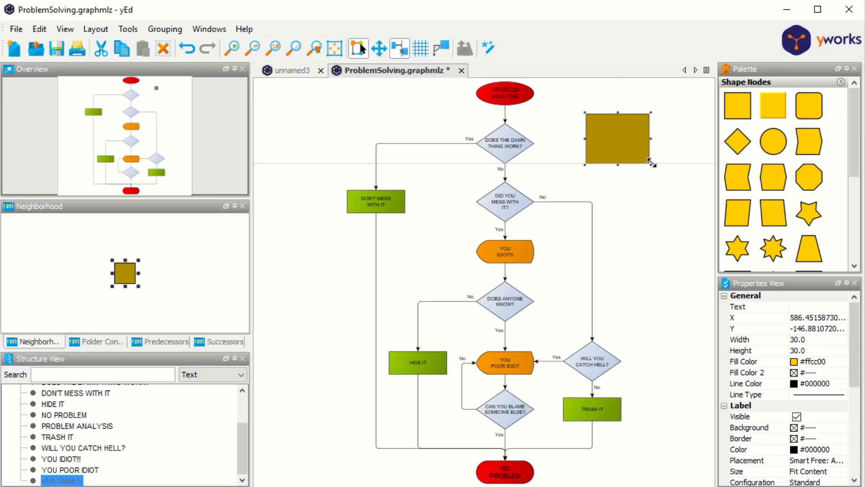
{"action": "left_click_drag", "start_coordinate": [617, 138], "coordinate": [618, 133]}
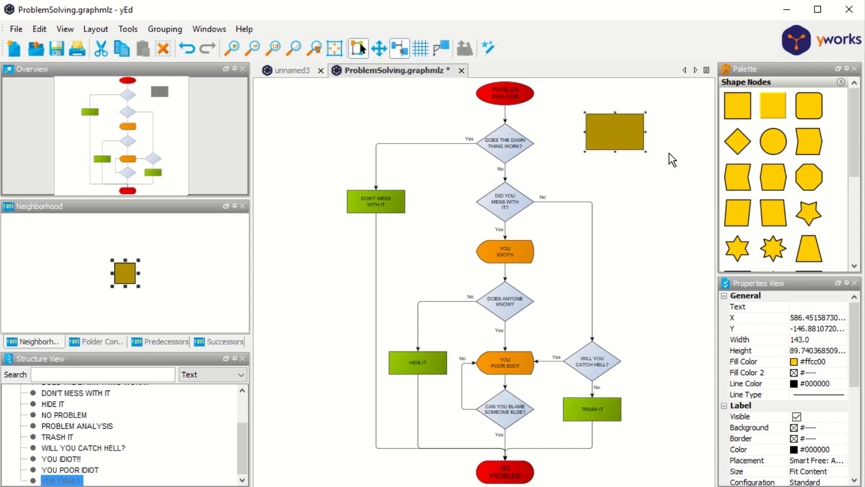
Draw an edge from the new rectangle to the 'DOES THE DAMN THING WORK?' diamond.
{"action": "left_click", "coordinate": [572, 153]}
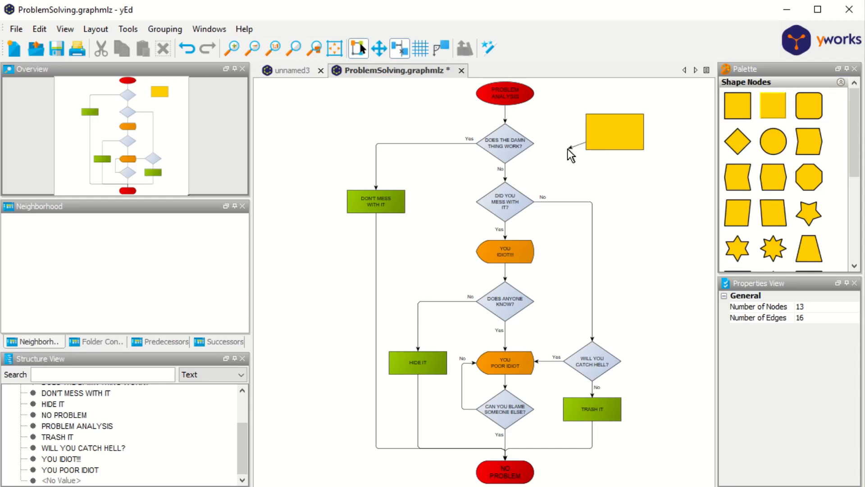
{"action": "mouse_move", "coordinate": [552, 129]}
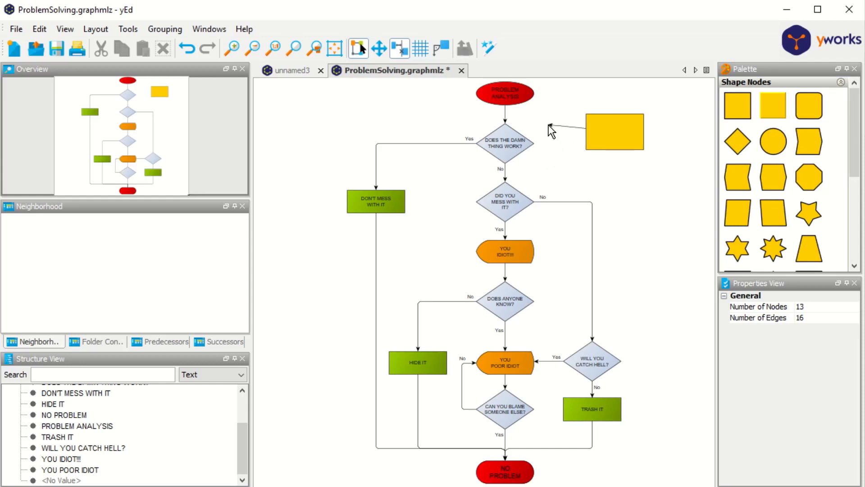
{"action": "mouse_move", "coordinate": [556, 122]}
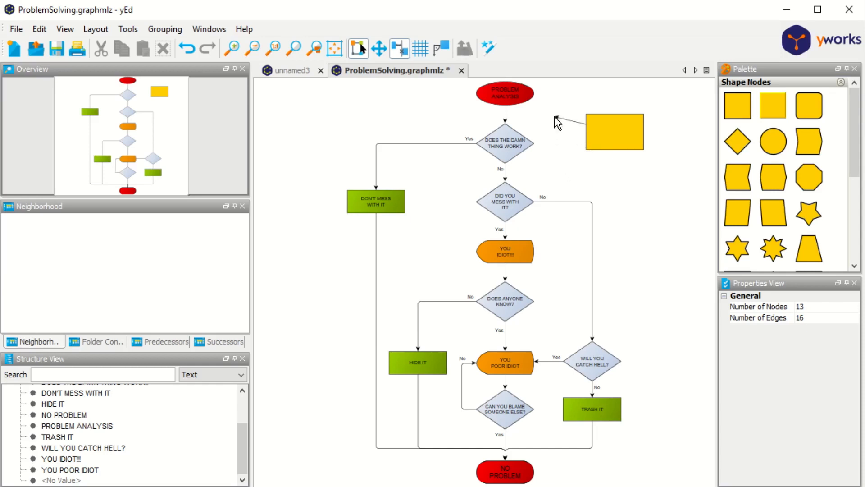
{"action": "mouse_move", "coordinate": [565, 147]}
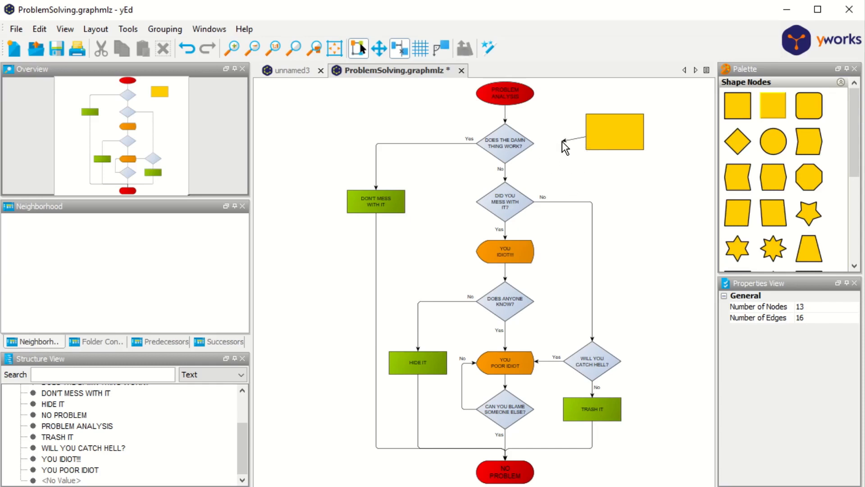
{"action": "left_click", "coordinate": [504, 146]}
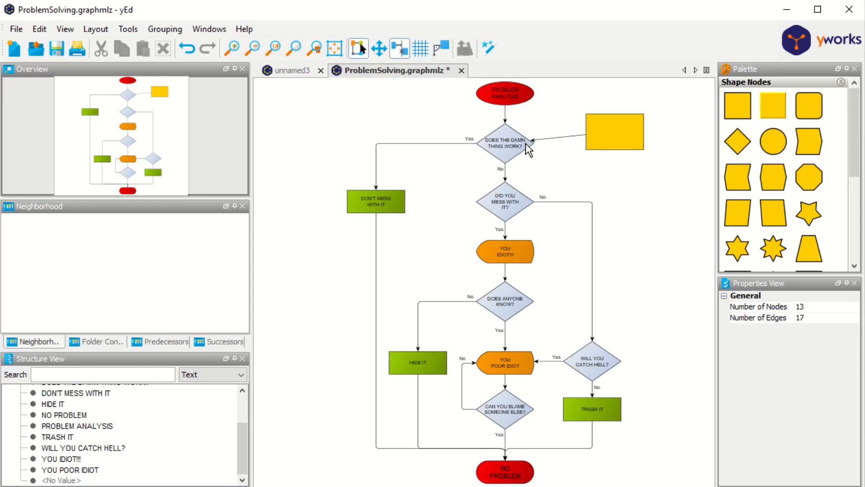
{"action": "left_click", "coordinate": [613, 132]}
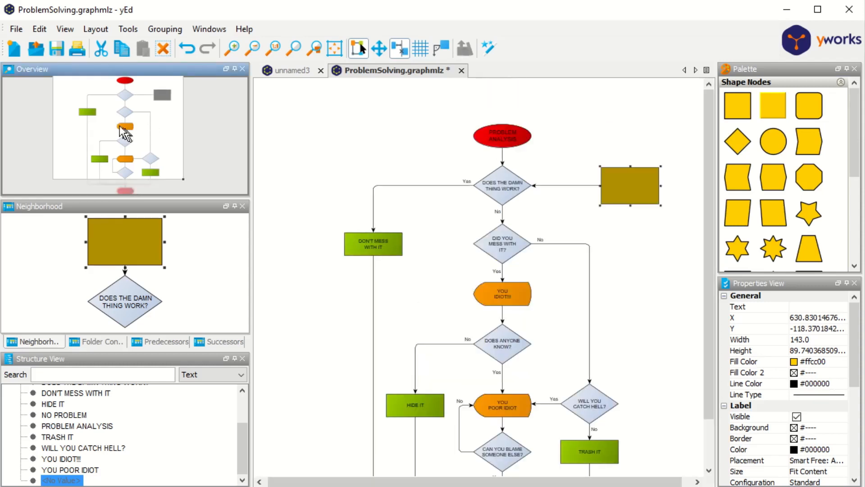
{"action": "mouse_move", "coordinate": [148, 140]}
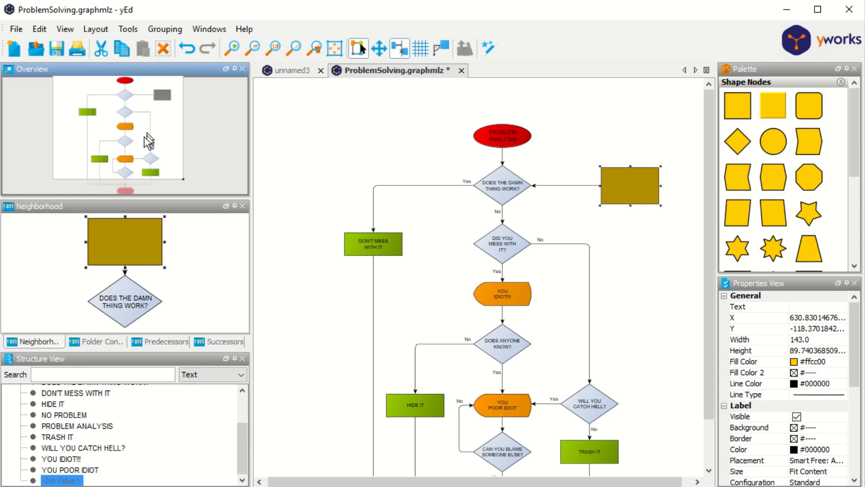
{"action": "mouse_move", "coordinate": [70, 99]}
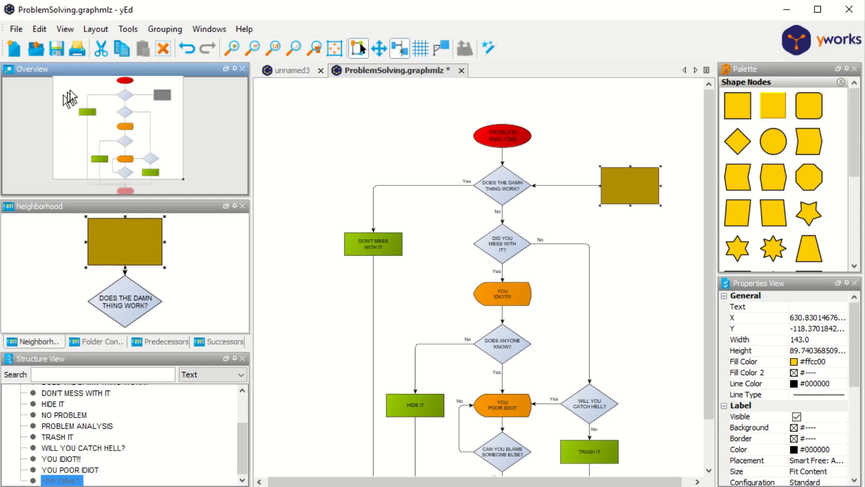
Fit the whole flowchart into the drawing window with Show entire graph.
{"action": "scroll", "scroll_direction": "down", "scroll_amount": 3}
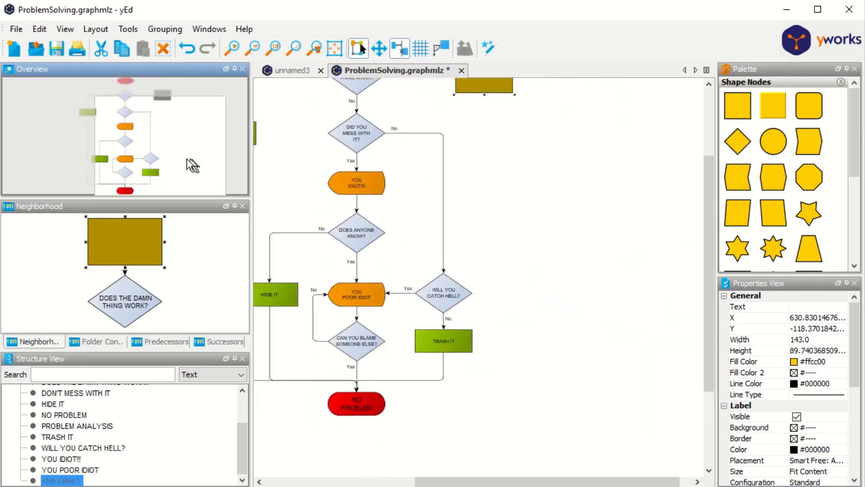
{"action": "scroll", "scroll_direction": "up", "scroll_amount": 3}
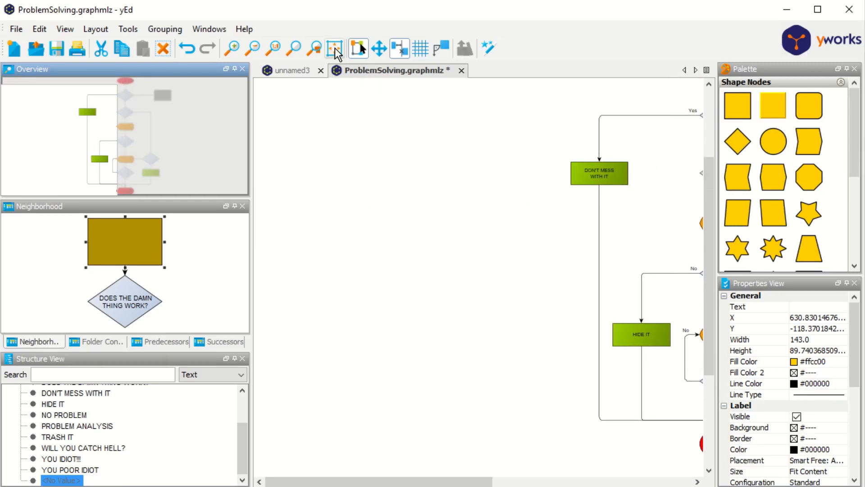
{"action": "mouse_move", "coordinate": [335, 48]}
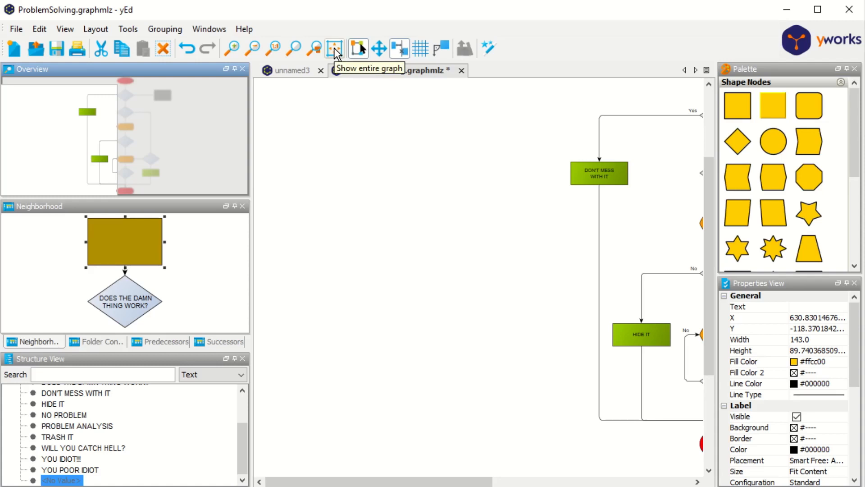
{"action": "left_click", "coordinate": [335, 48]}
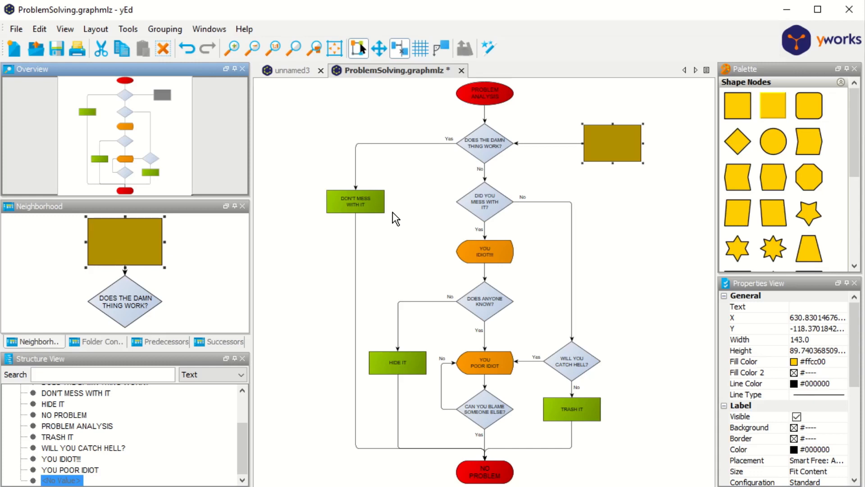
{"action": "mouse_move", "coordinate": [624, 150]}
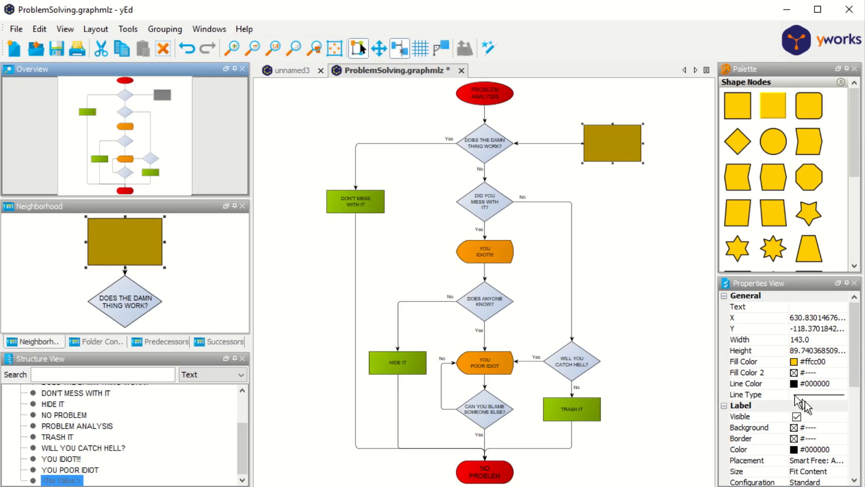
{"action": "mouse_move", "coordinate": [814, 367]}
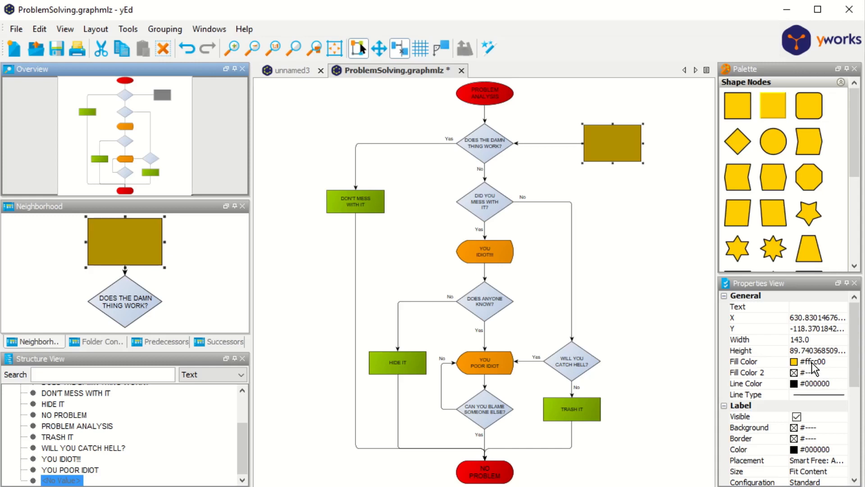
{"action": "mouse_move", "coordinate": [783, 296]}
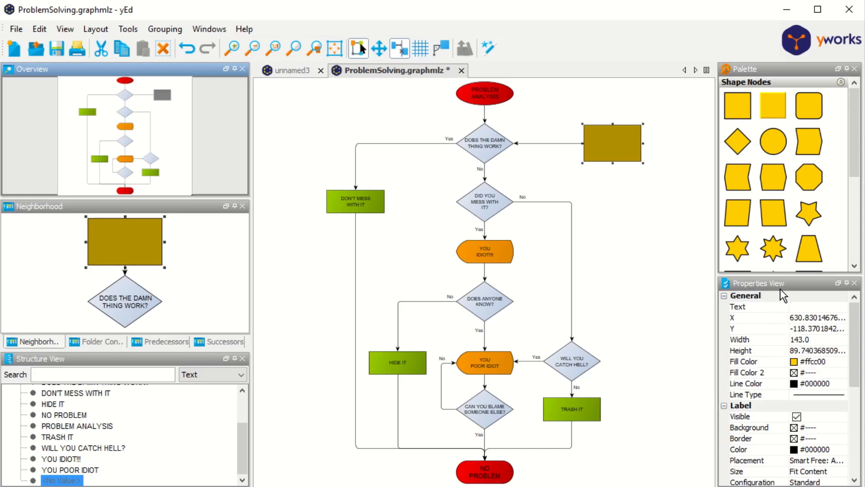
Give the rectangle a light yellow #ffff99 fill (after trying red) and a dashed outline.
{"action": "left_click", "coordinate": [795, 362]}
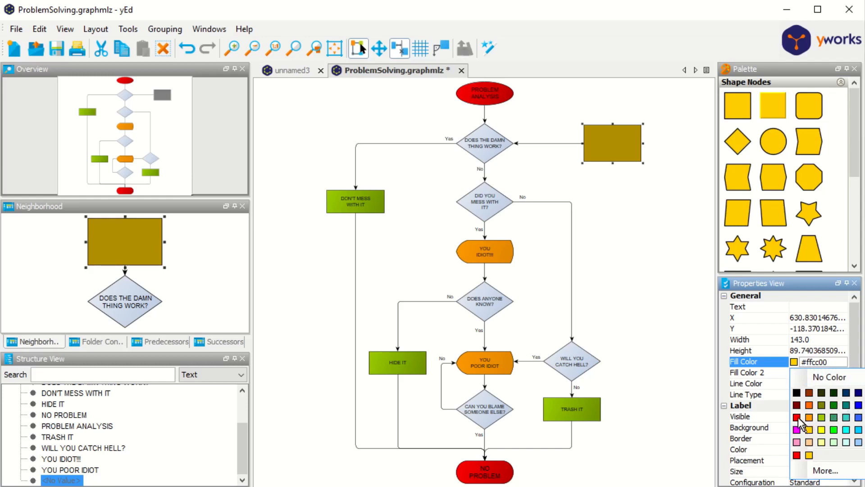
{"action": "left_click", "coordinate": [798, 417]}
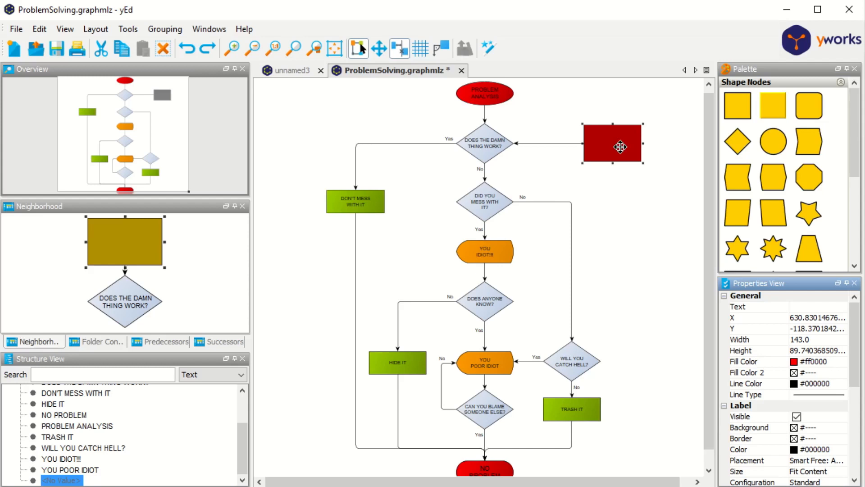
{"action": "mouse_move", "coordinate": [606, 168]}
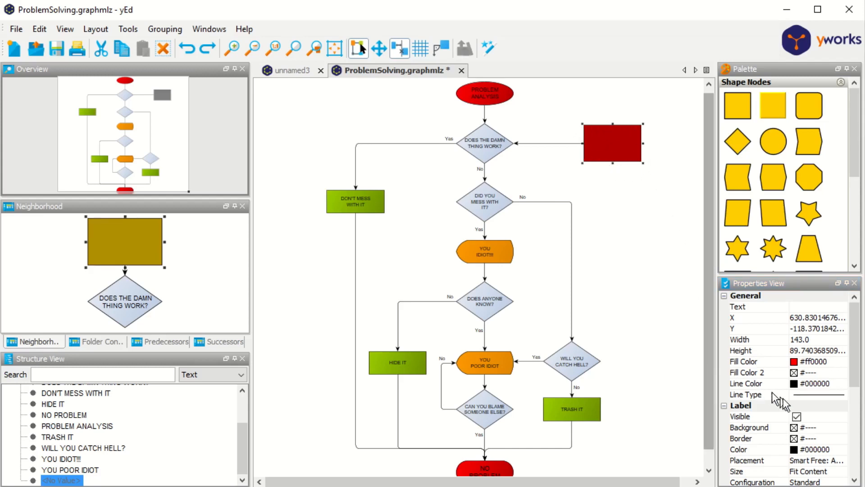
{"action": "left_click", "coordinate": [837, 394]}
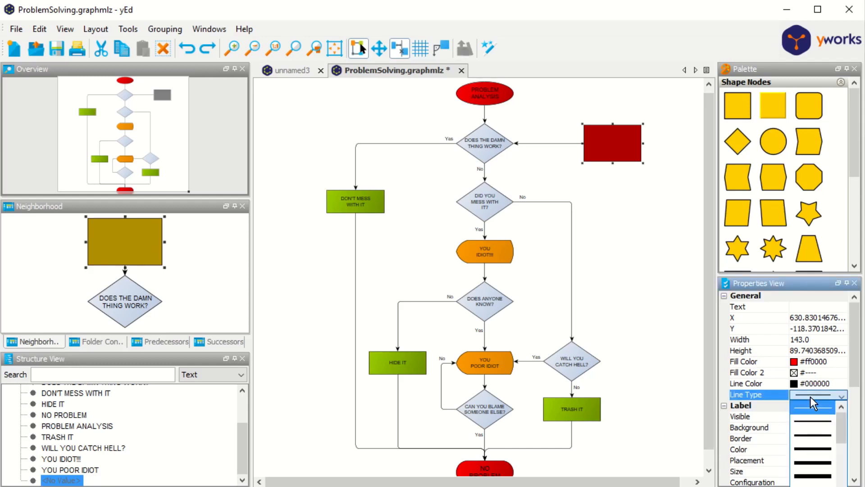
{"action": "scroll", "scroll_direction": "down", "scroll_amount": 3}
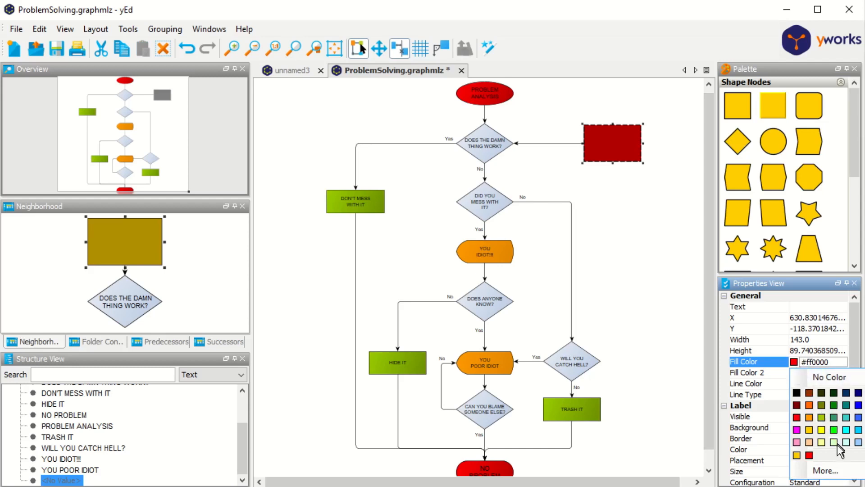
{"action": "left_click", "coordinate": [834, 429]}
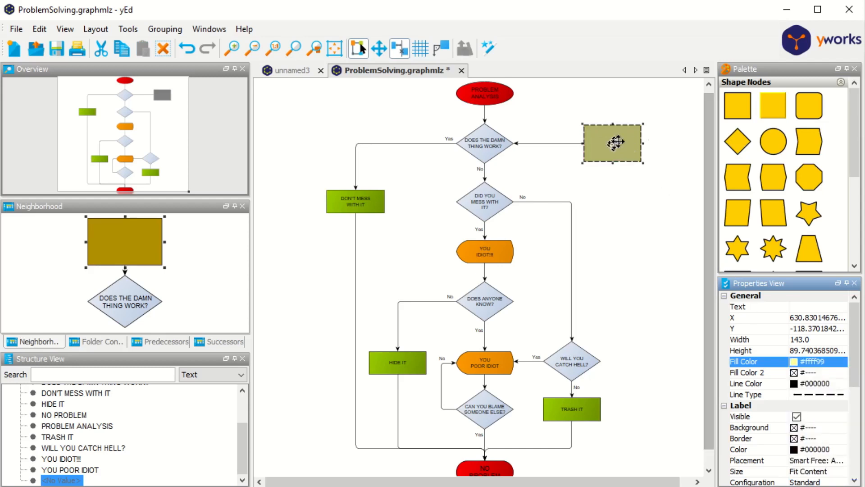
{"action": "mouse_move", "coordinate": [813, 428]}
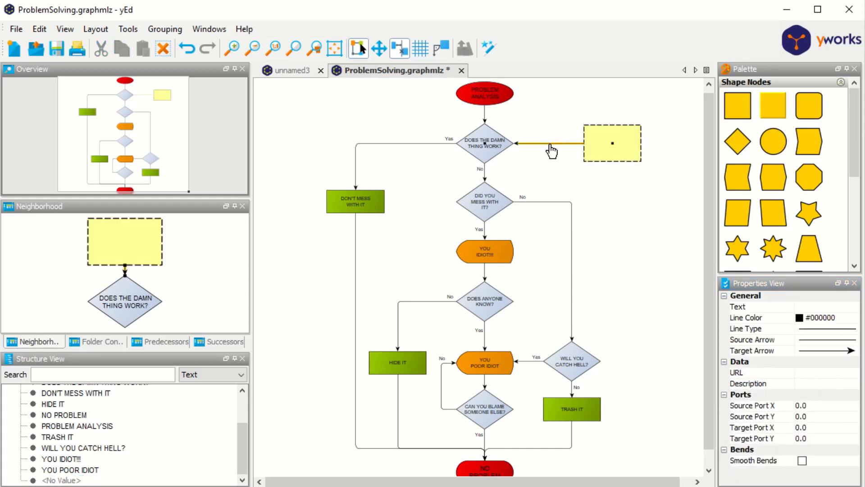
{"action": "left_click", "coordinate": [849, 351]}
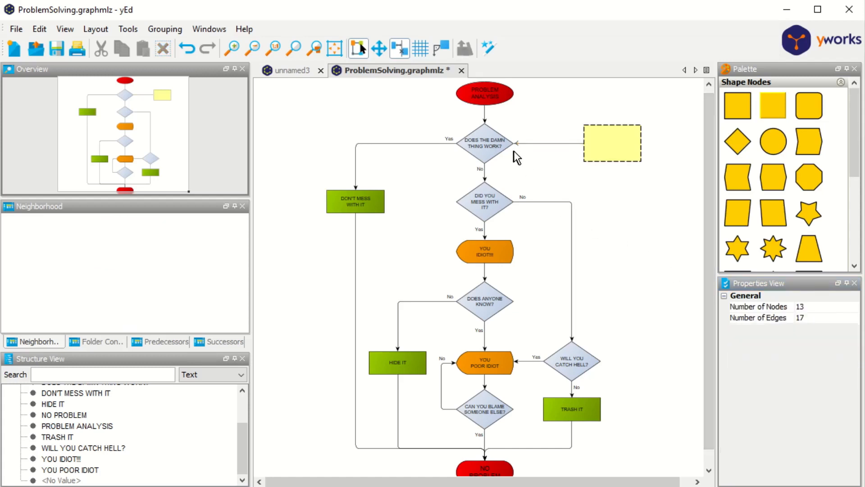
{"action": "mouse_move", "coordinate": [517, 208]}
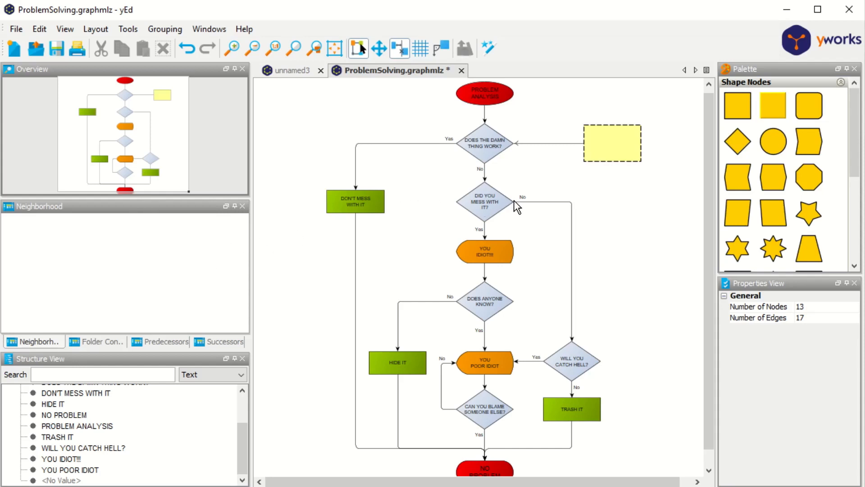
{"action": "mouse_move", "coordinate": [104, 272]}
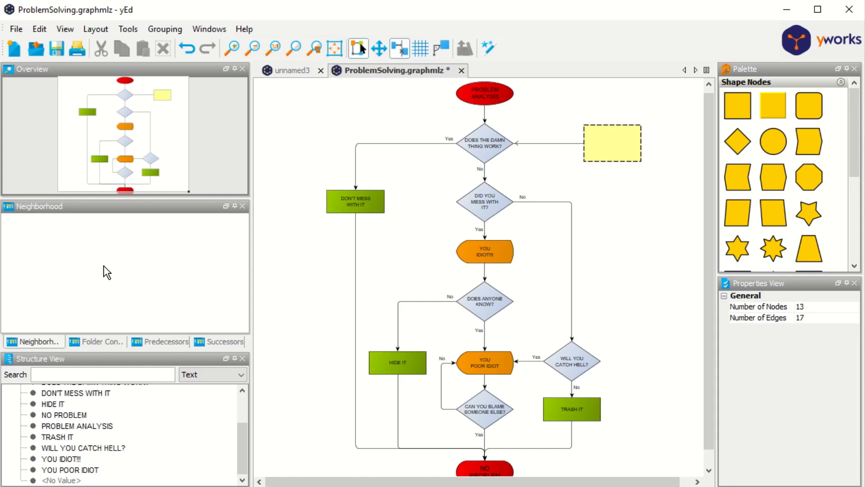
{"action": "mouse_move", "coordinate": [460, 303]}
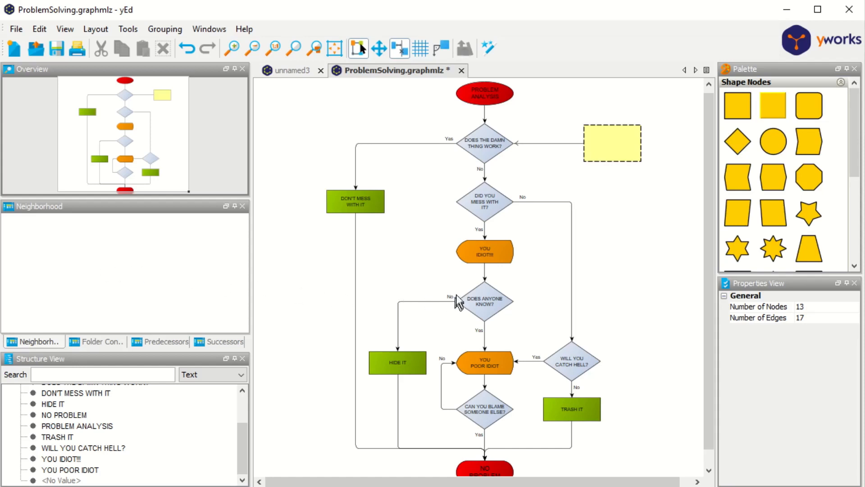
Select 'YOU IDIOT!!!' and view its Predecessors, then its Successors overview.
{"action": "left_click", "coordinate": [483, 251]}
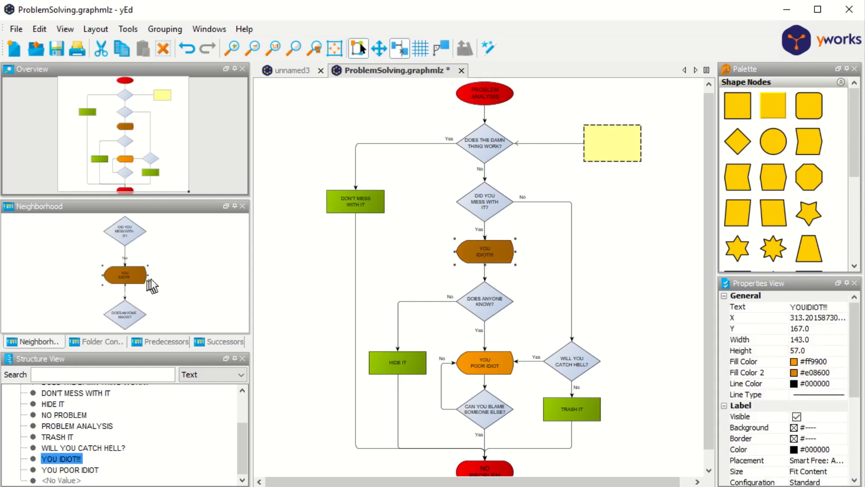
{"action": "mouse_move", "coordinate": [143, 242]}
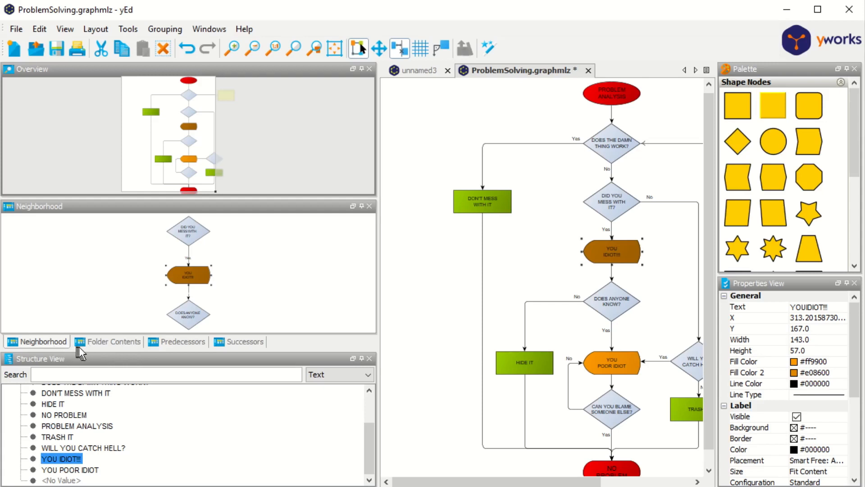
{"action": "mouse_move", "coordinate": [184, 353]}
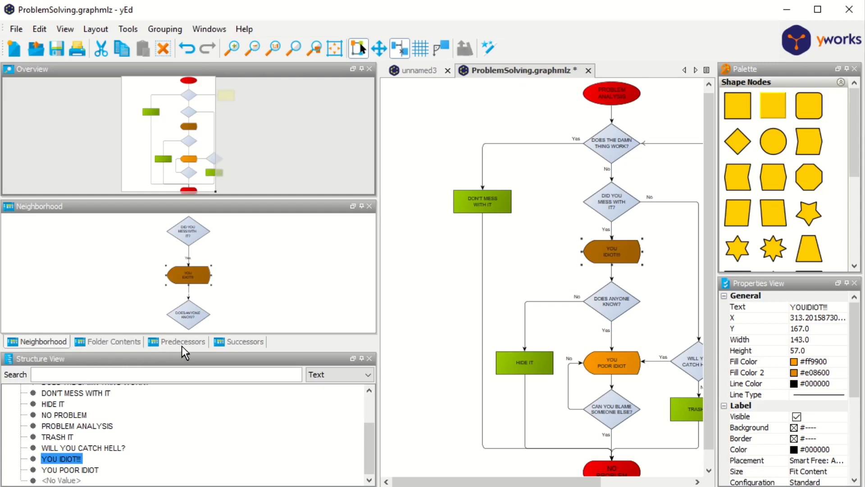
{"action": "mouse_move", "coordinate": [248, 353]}
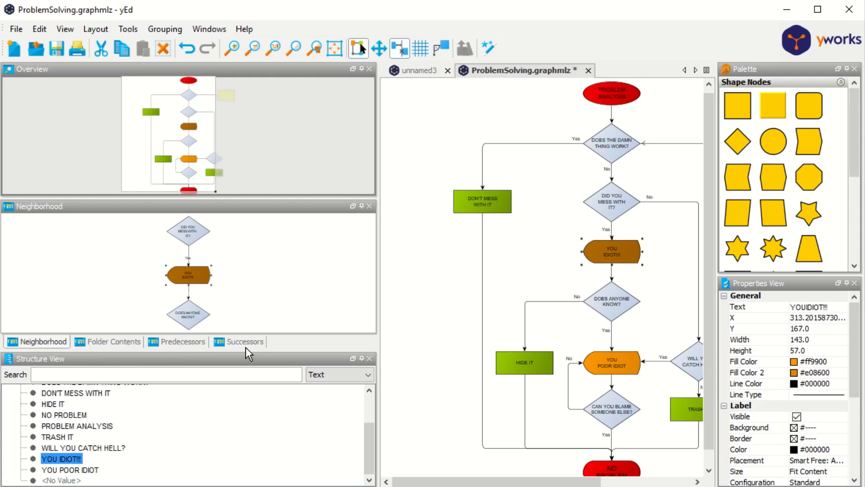
{"action": "left_click", "coordinate": [182, 341]}
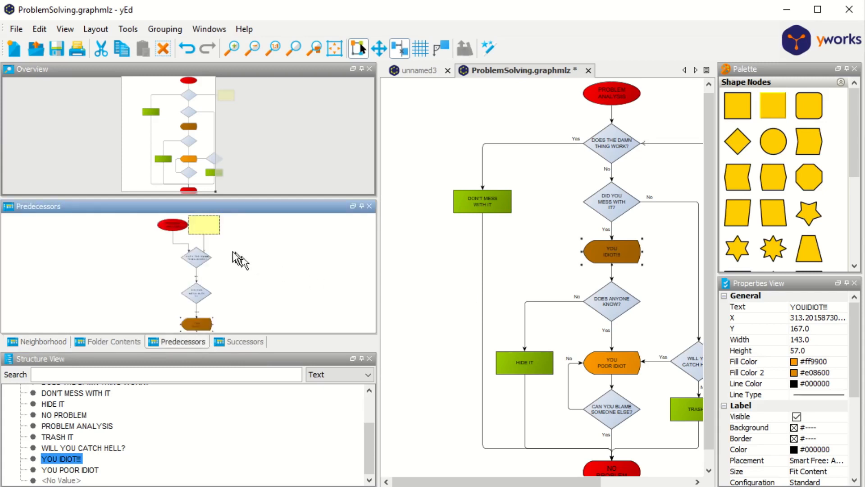
{"action": "mouse_move", "coordinate": [245, 258]}
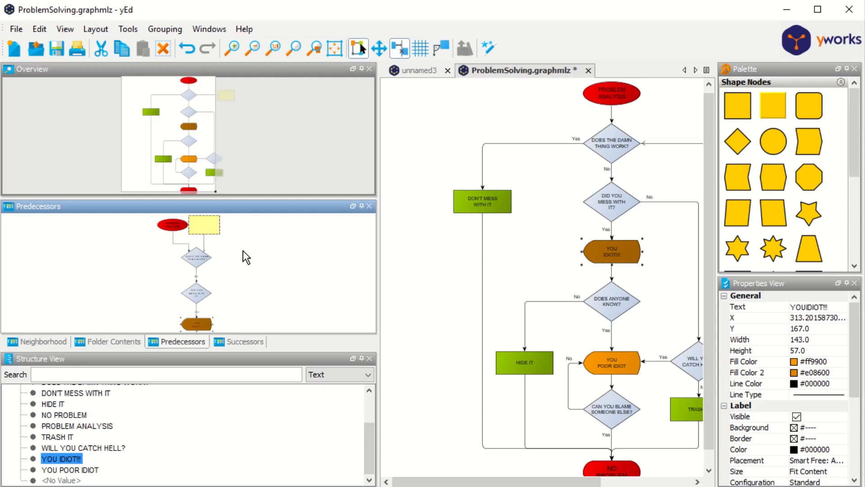
{"action": "left_click", "coordinate": [244, 341]}
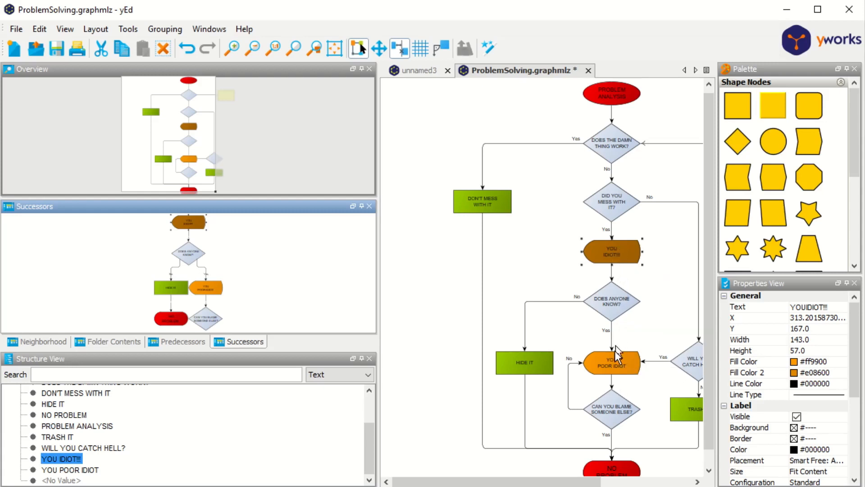
{"action": "left_click", "coordinate": [182, 340]}
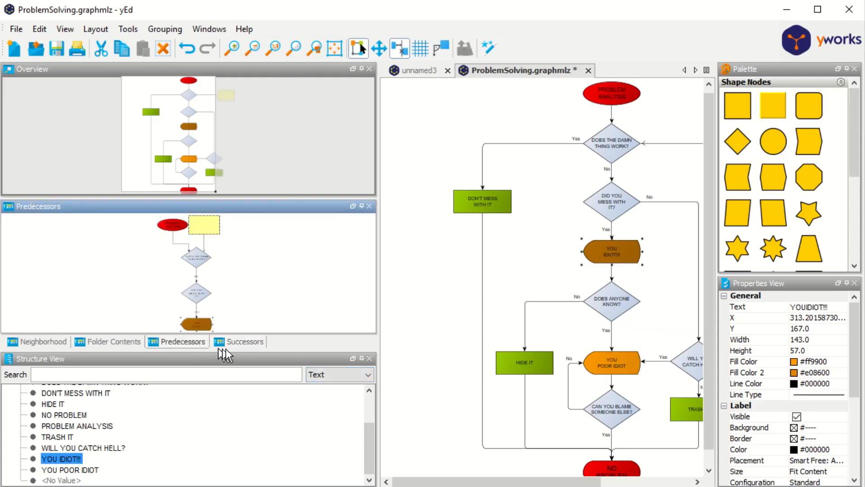
{"action": "left_click", "coordinate": [244, 341]}
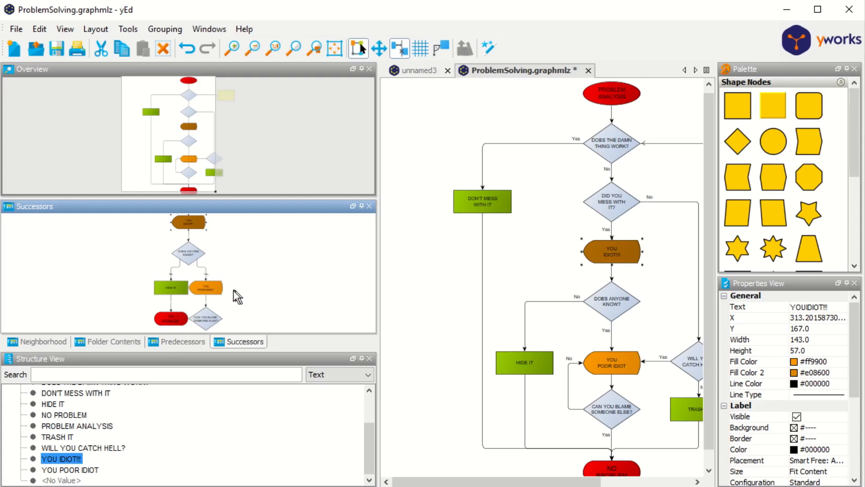
{"action": "mouse_move", "coordinate": [208, 269]}
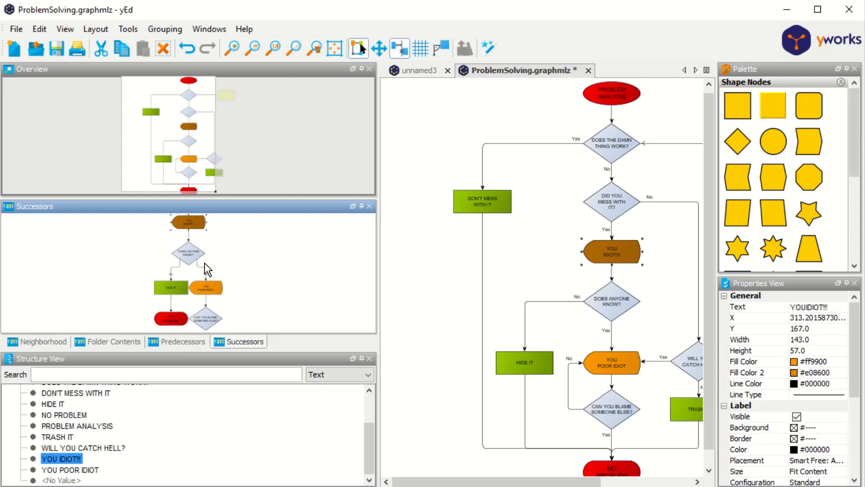
{"action": "mouse_move", "coordinate": [228, 281]}
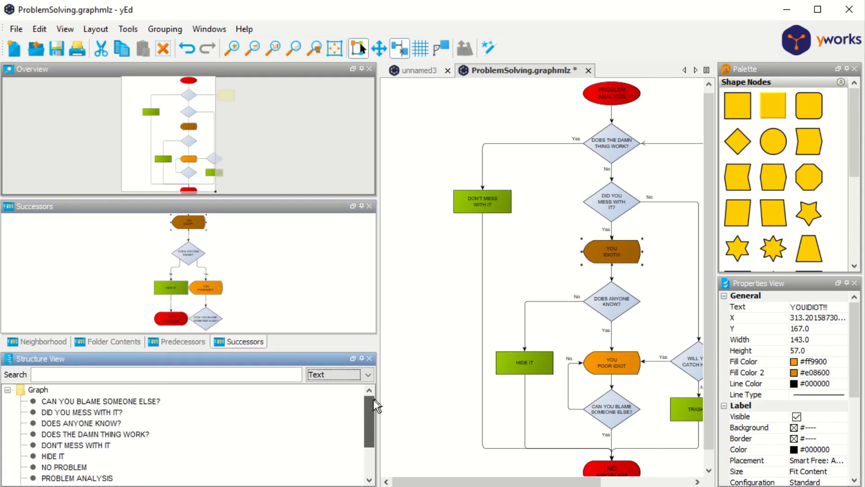
Relabel the 'Did you mess with it?' decision diamond to read 'Change' via Edit Label.
{"action": "scroll", "scroll_direction": "down", "scroll_amount": 3}
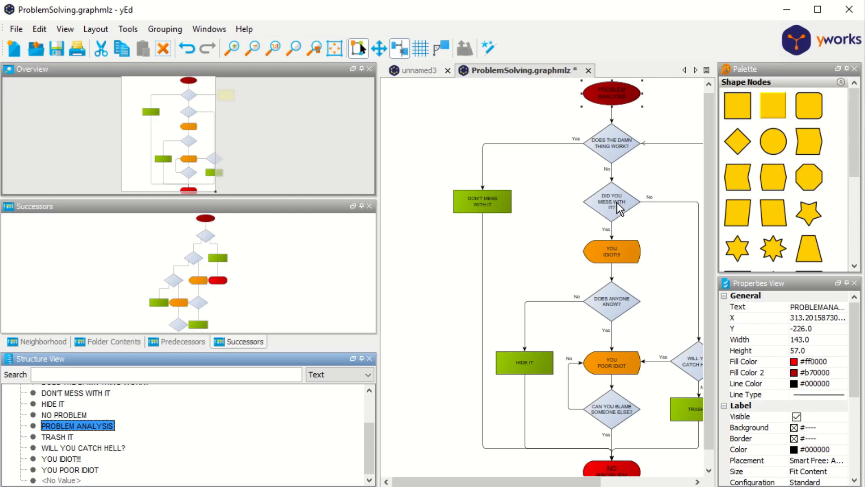
{"action": "left_click", "coordinate": [611, 201]}
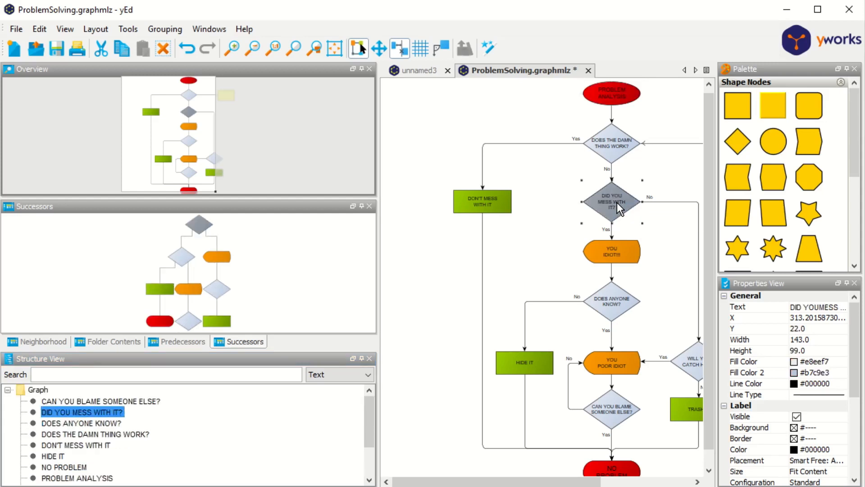
{"action": "right_click", "coordinate": [618, 208]}
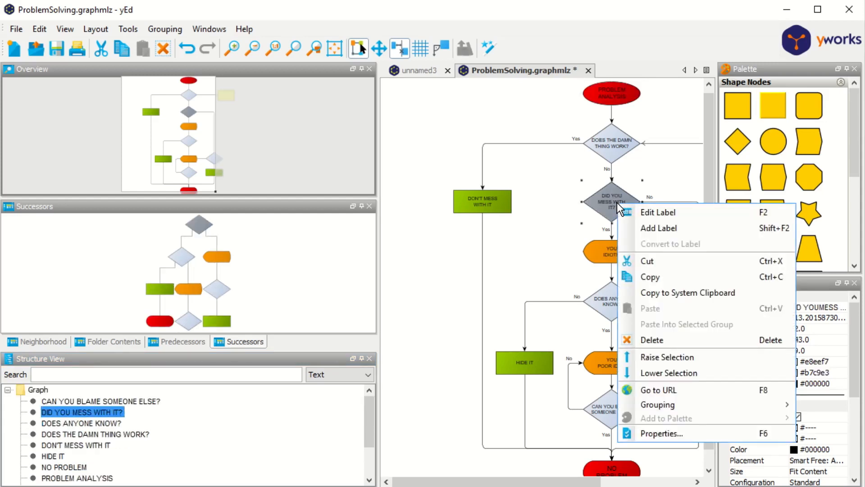
{"action": "left_click", "coordinate": [658, 212]}
{"action": "type", "text": "Change"}
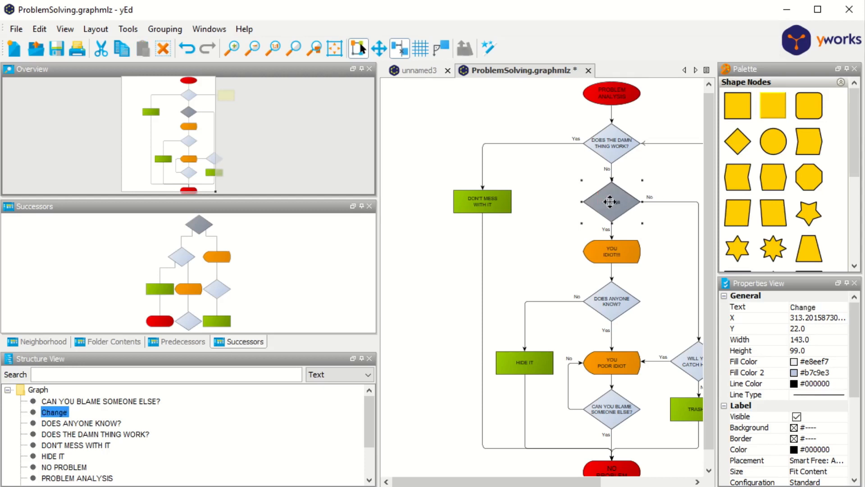
{"action": "right_click", "coordinate": [610, 201]}
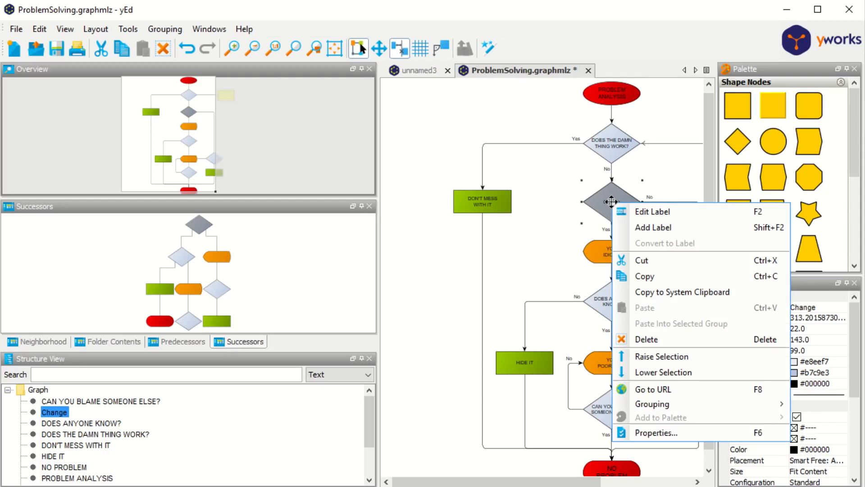
{"action": "mouse_move", "coordinate": [657, 339]}
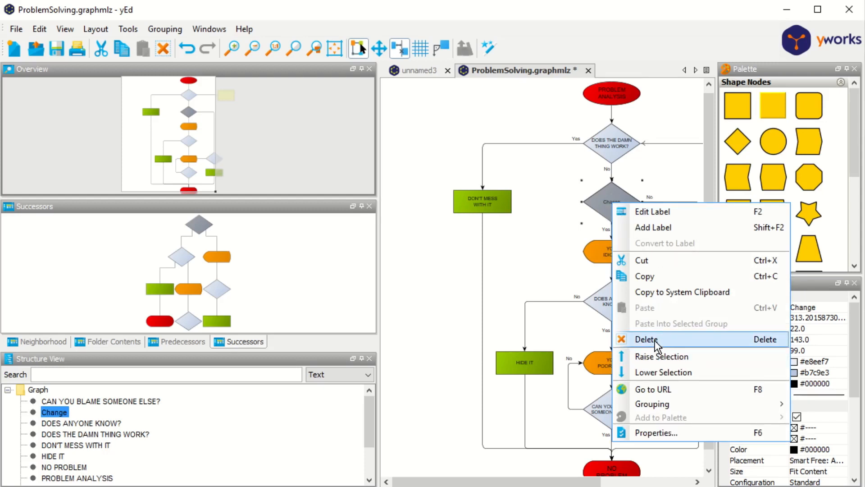
{"action": "mouse_move", "coordinate": [655, 432]}
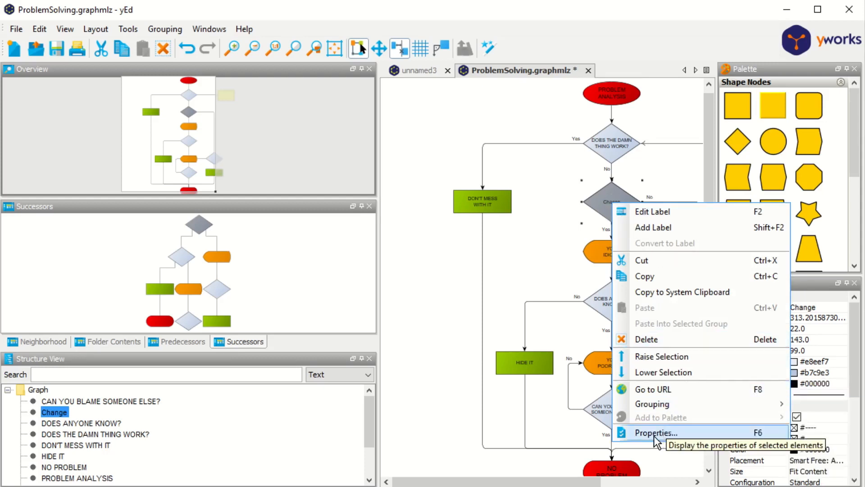
{"action": "left_click", "coordinate": [655, 432]}
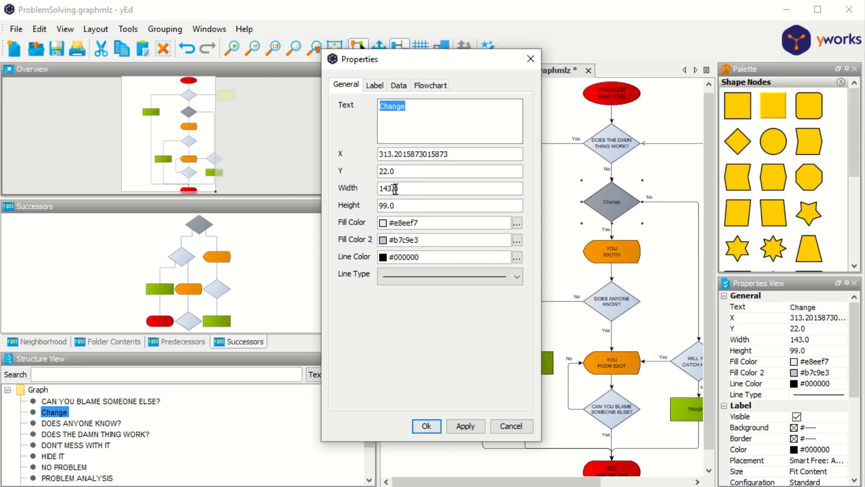
{"action": "left_click", "coordinate": [405, 189]}
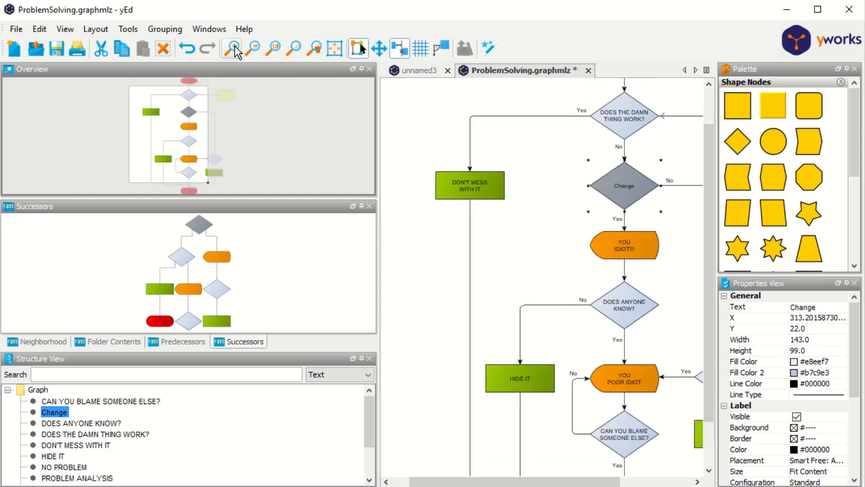
{"action": "mouse_move", "coordinate": [384, 251]}
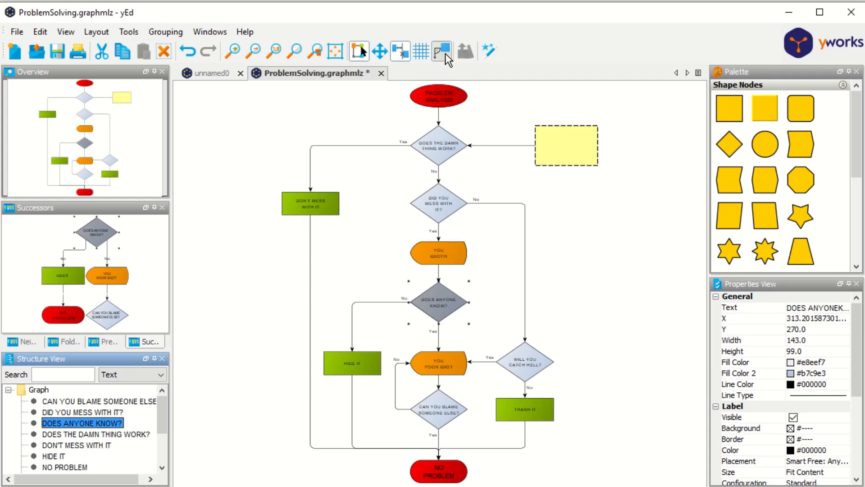
{"action": "mouse_move", "coordinate": [442, 50]}
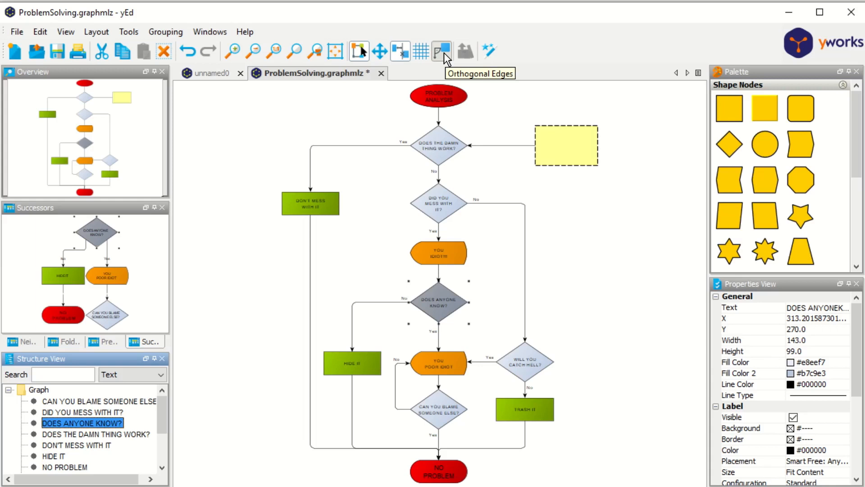
{"action": "mouse_move", "coordinate": [446, 59]}
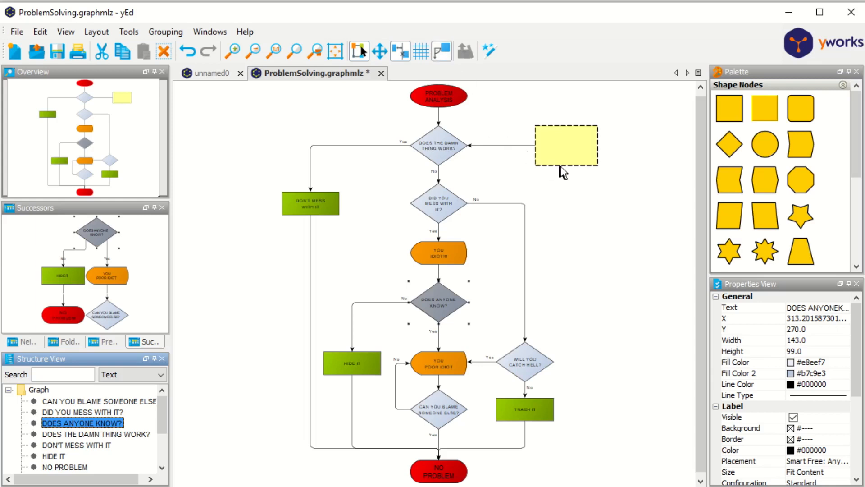
{"action": "mouse_move", "coordinate": [583, 157]}
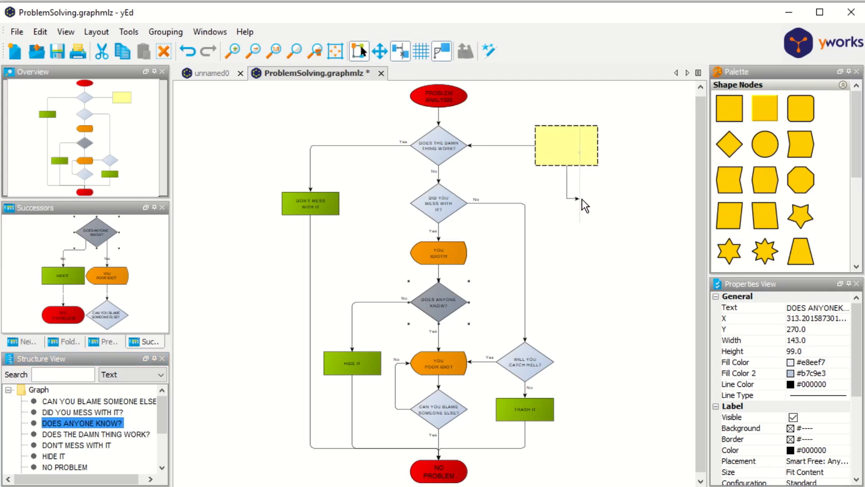
{"action": "mouse_move", "coordinate": [621, 197]}
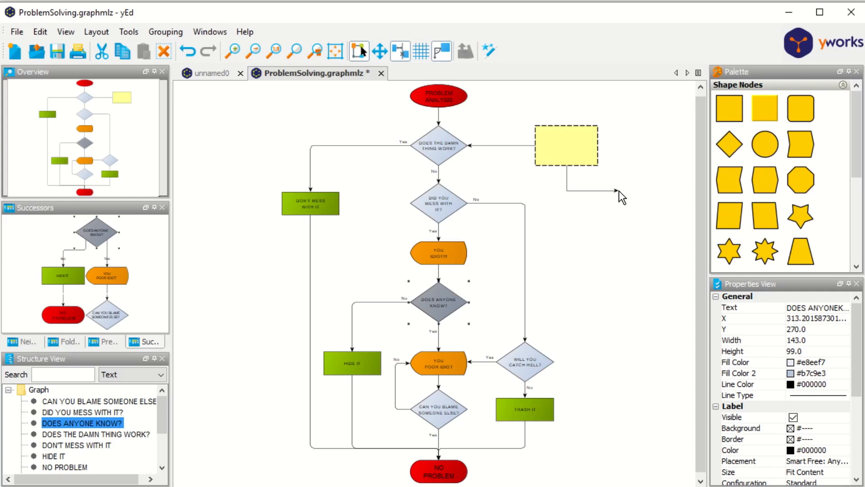
{"action": "mouse_move", "coordinate": [605, 199]}
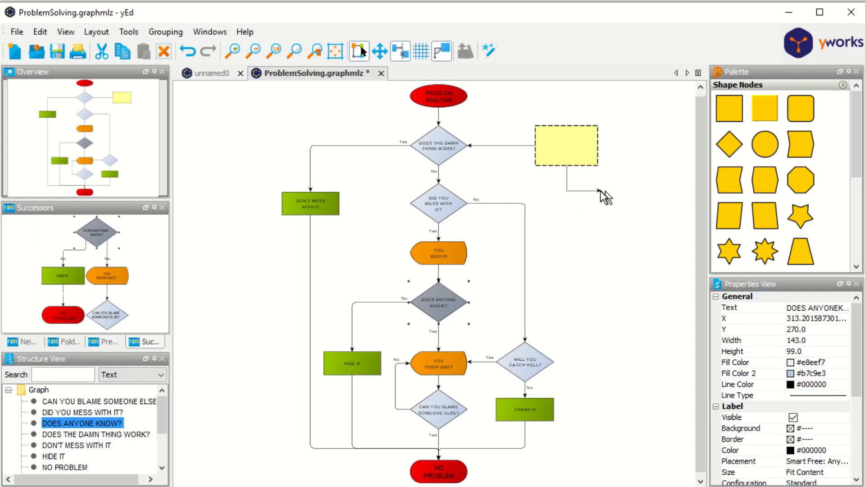
{"action": "mouse_move", "coordinate": [530, 197]}
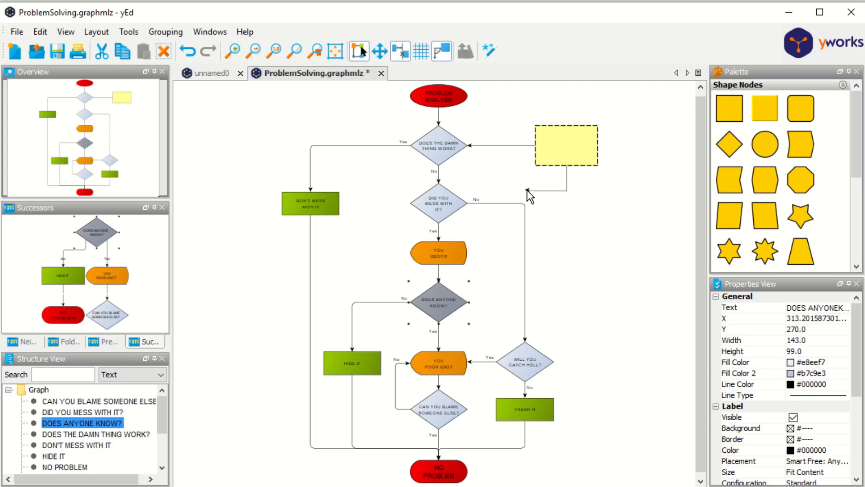
{"action": "mouse_move", "coordinate": [590, 237]}
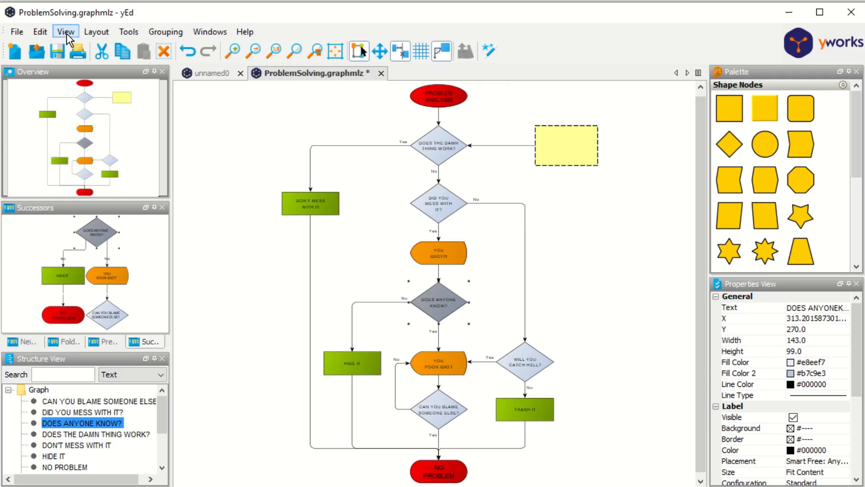
{"action": "left_click", "coordinate": [65, 32]}
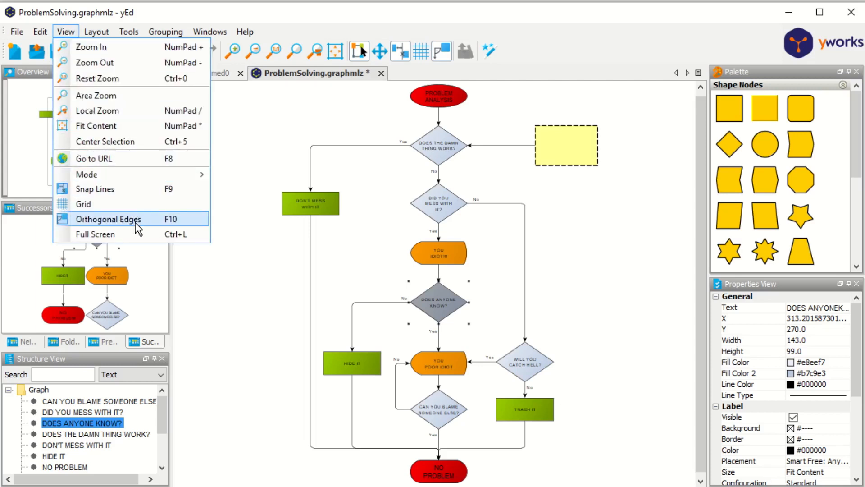
{"action": "mouse_move", "coordinate": [182, 227]}
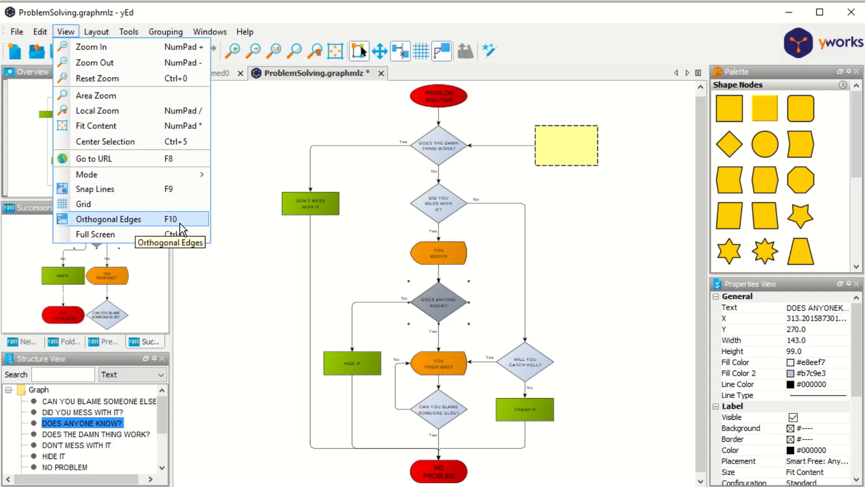
{"action": "mouse_move", "coordinate": [183, 229]}
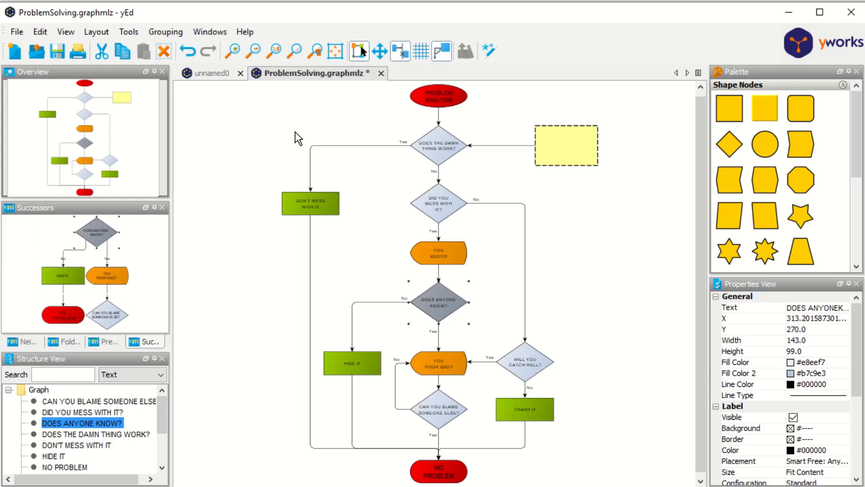
{"action": "mouse_move", "coordinate": [16, 50]}
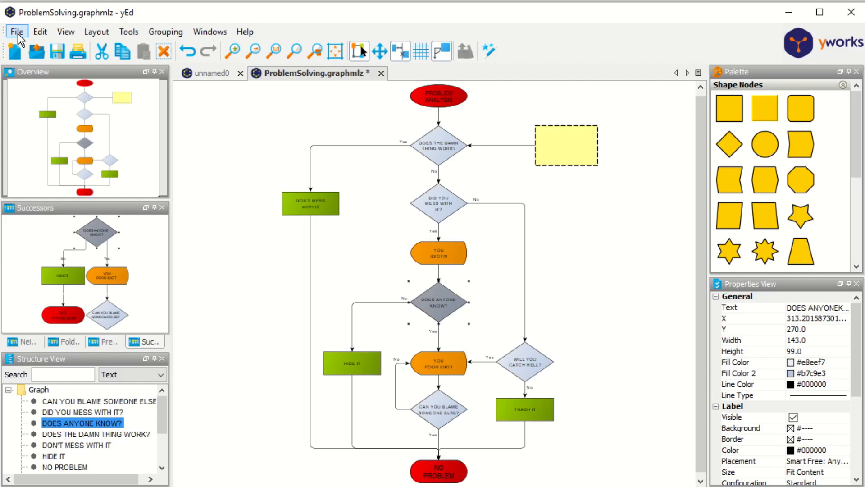
{"action": "left_click", "coordinate": [16, 31]}
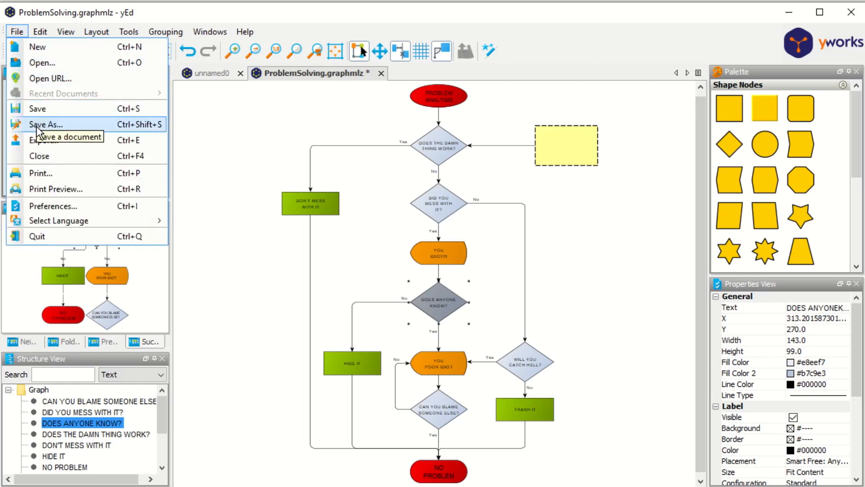
{"action": "left_click", "coordinate": [46, 124]}
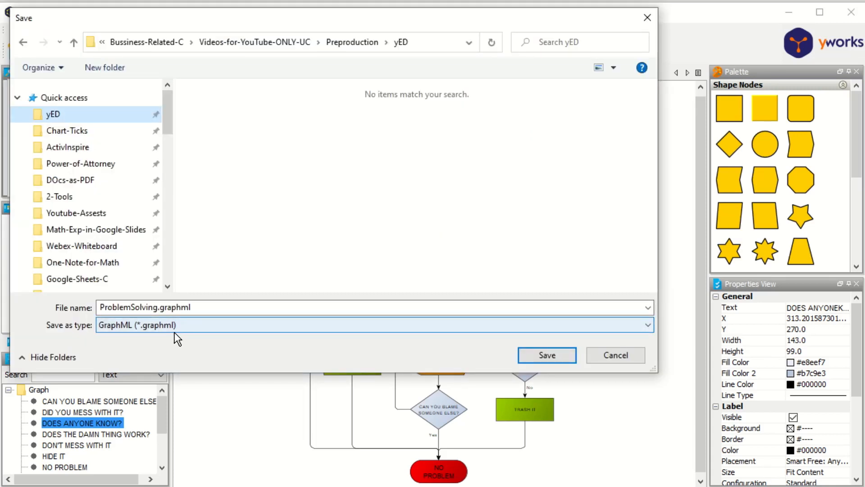
{"action": "mouse_move", "coordinate": [615, 355]}
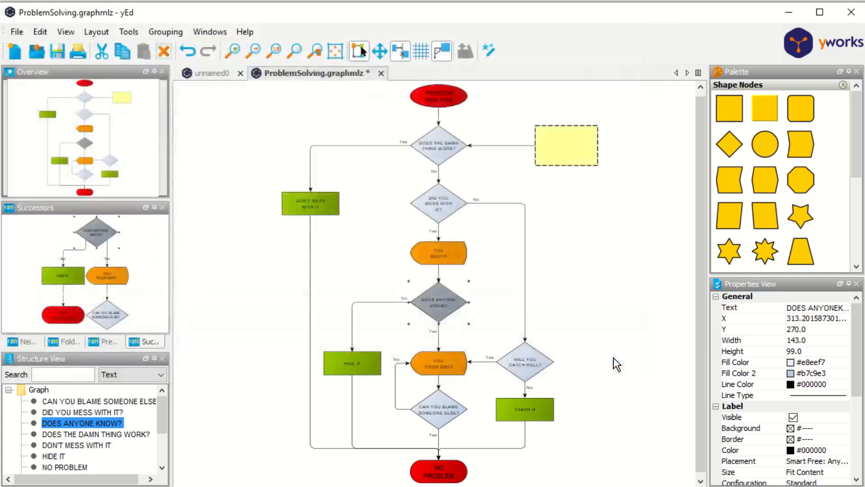
{"action": "mouse_move", "coordinate": [369, 205]}
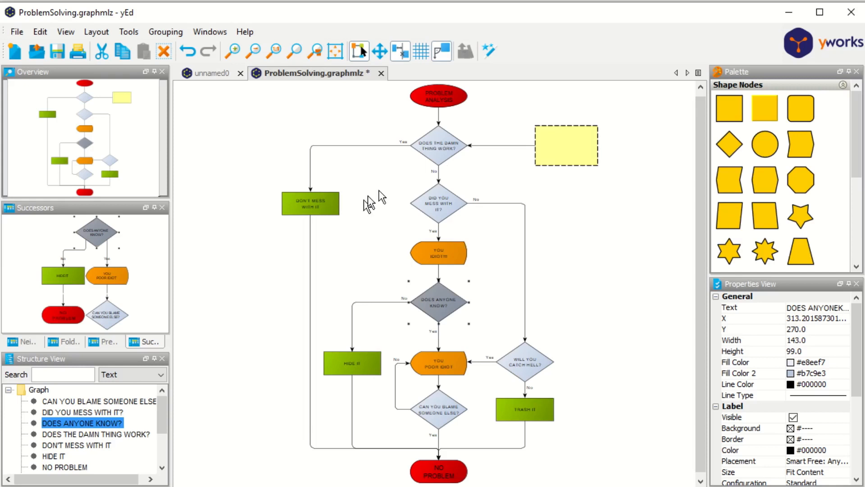
{"action": "mouse_move", "coordinate": [427, 260]}
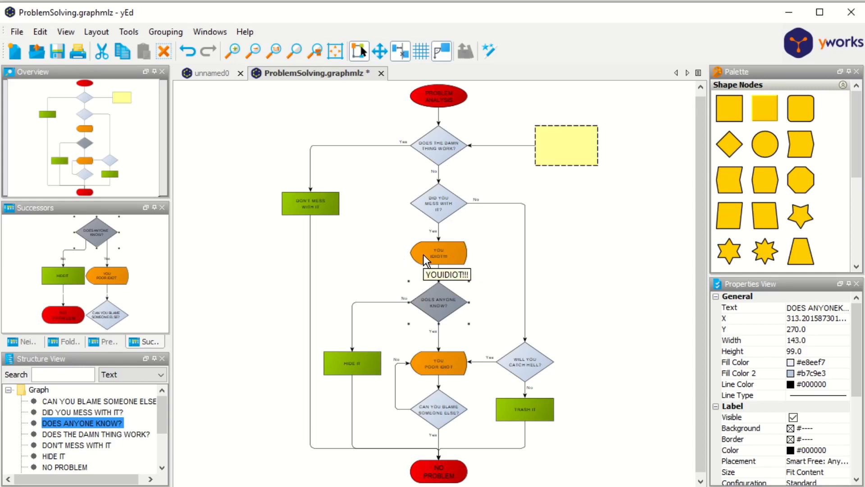
Start an export of the diagram and choose PDF Format as the save type.
{"action": "left_click", "coordinate": [17, 32]}
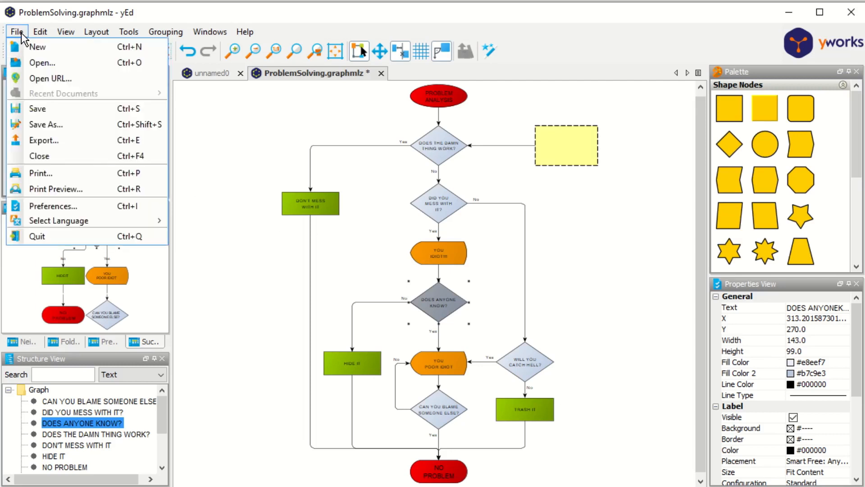
{"action": "left_click", "coordinate": [43, 140]}
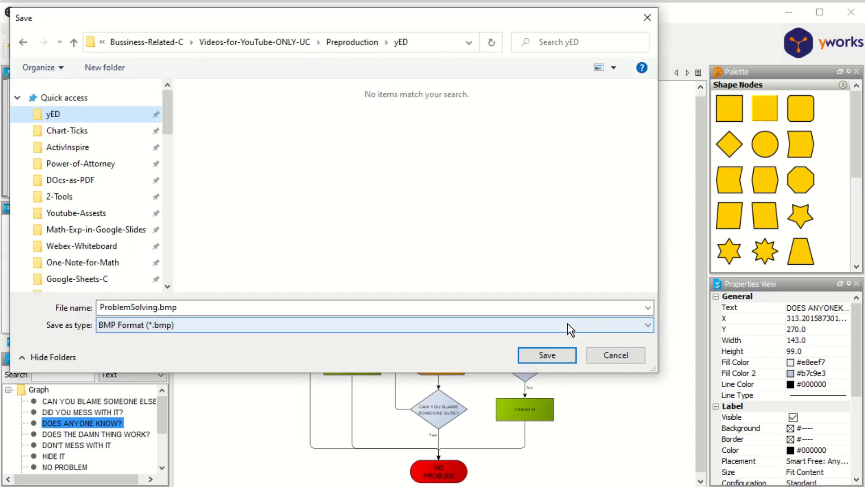
{"action": "left_click", "coordinate": [646, 324]}
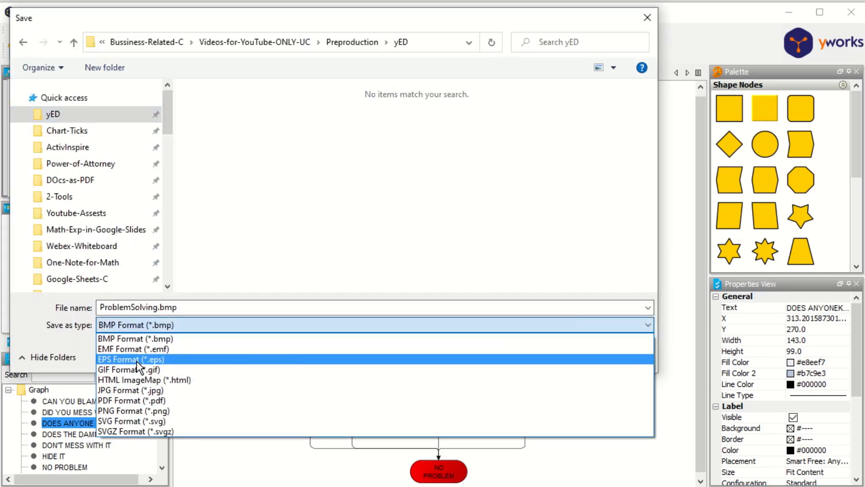
{"action": "mouse_move", "coordinate": [132, 349]}
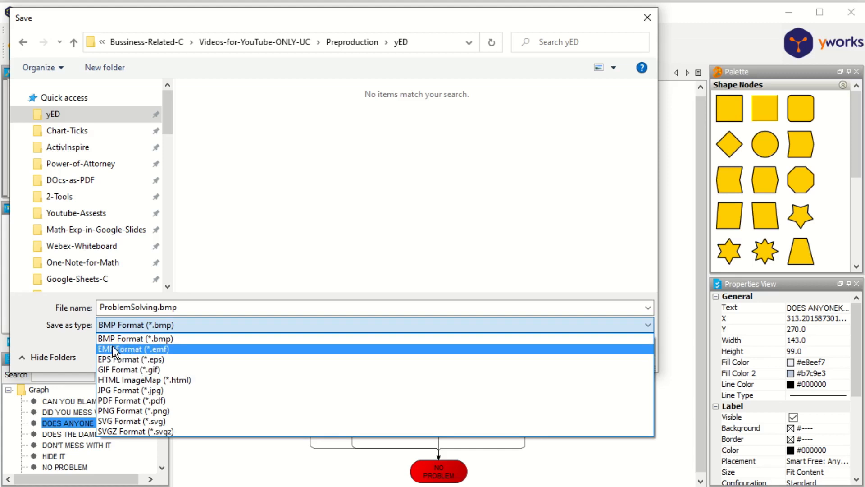
{"action": "mouse_move", "coordinate": [131, 360]}
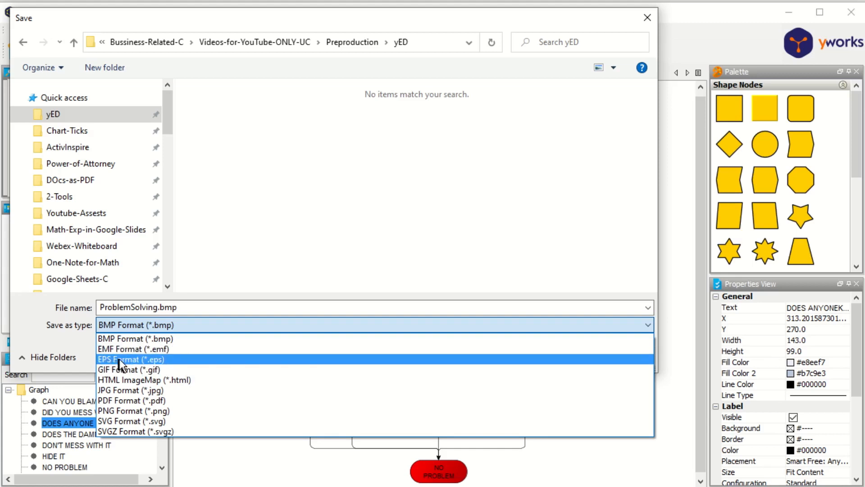
{"action": "mouse_move", "coordinate": [145, 365]}
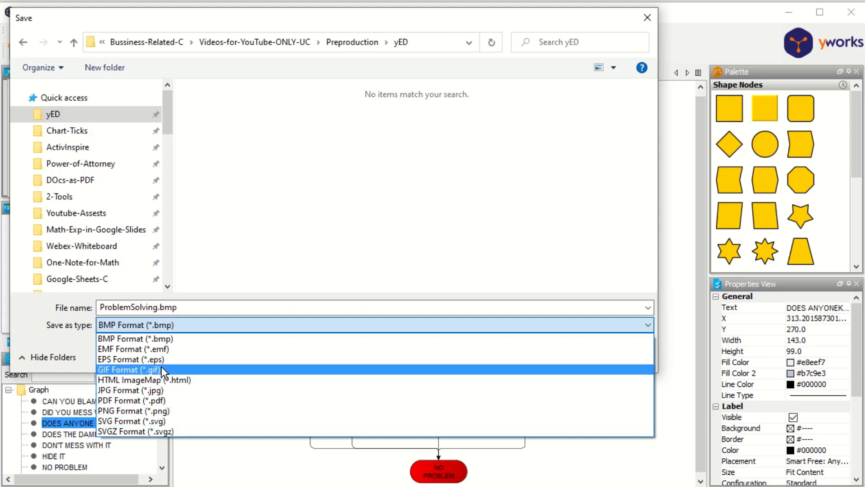
{"action": "mouse_move", "coordinate": [156, 360]}
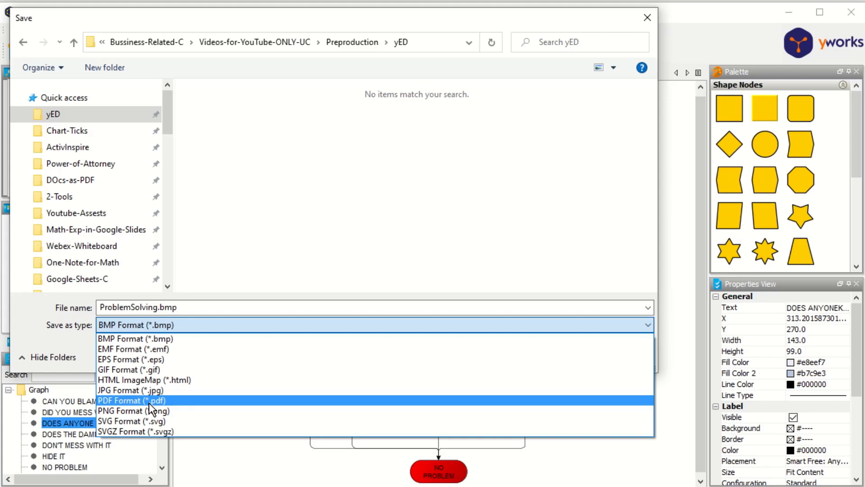
{"action": "left_click", "coordinate": [140, 400]}
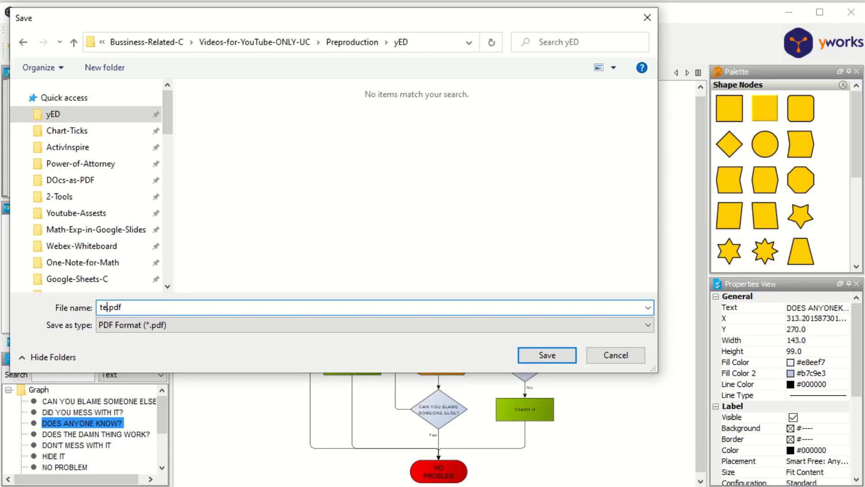
Save the export as test.pdf in the yED folder, accepting the default PDF export settings.
{"action": "type", "text": "st"}
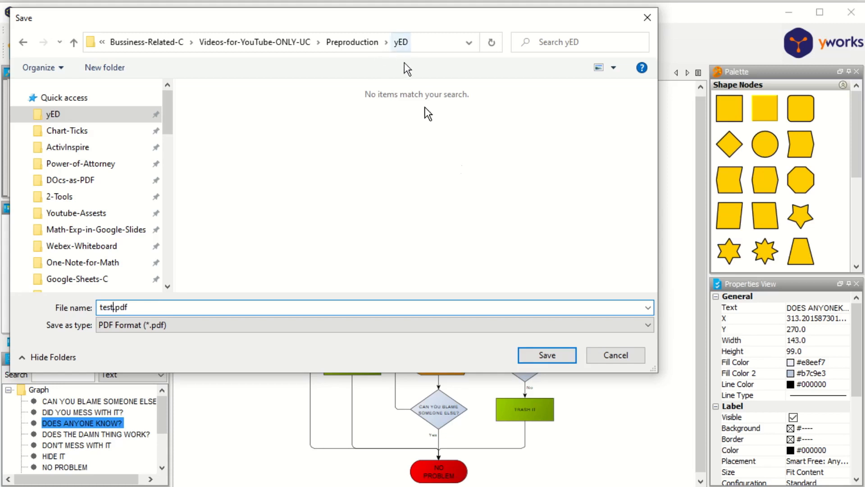
{"action": "left_click", "coordinate": [546, 355]}
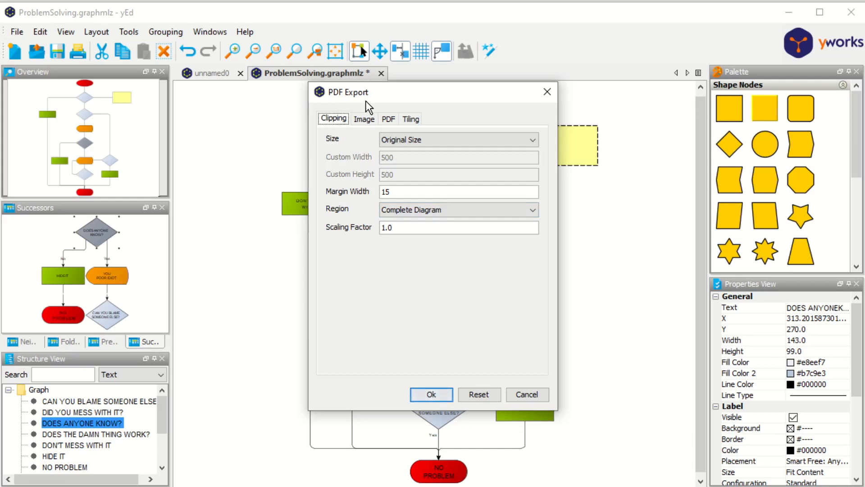
{"action": "mouse_move", "coordinate": [535, 390]}
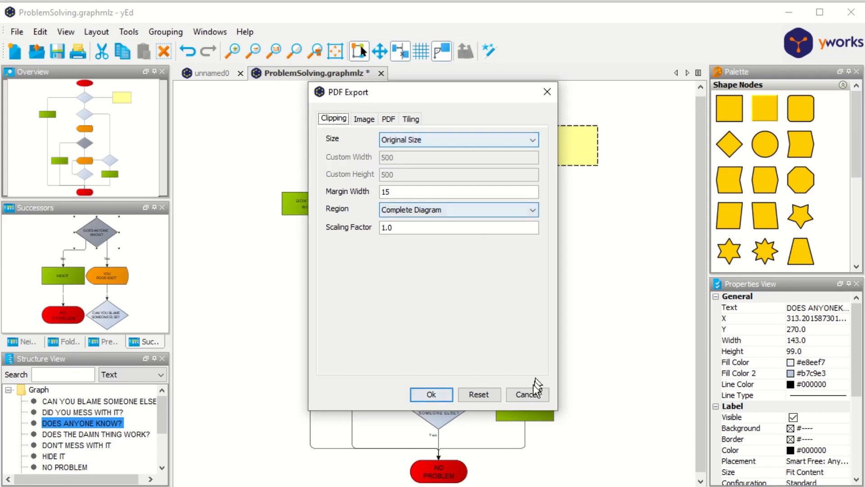
{"action": "left_click", "coordinate": [431, 394]}
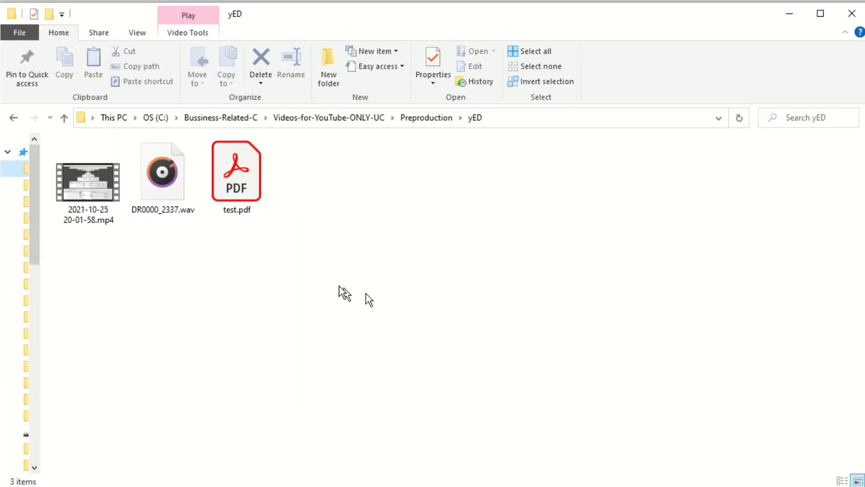
{"action": "mouse_move", "coordinate": [243, 182]}
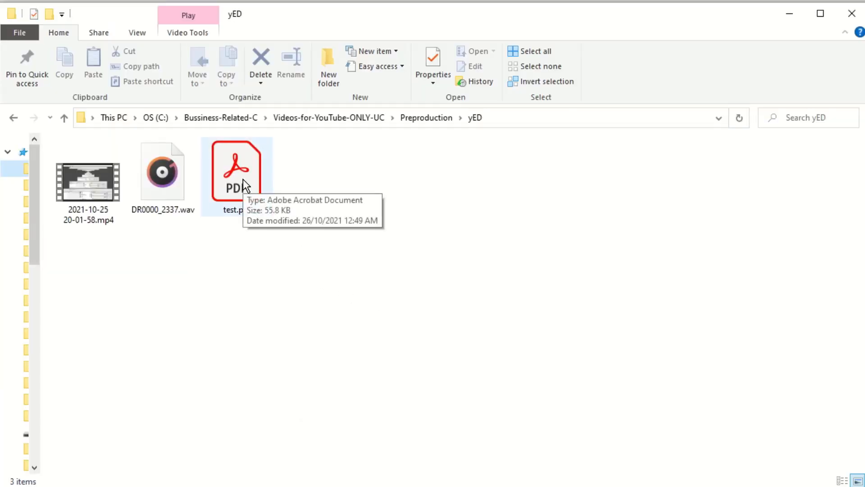
View the exported test.pdf in Acrobat Reader at 100% zoom, scrolling through the flowchart.
{"action": "double_click", "coordinate": [235, 170]}
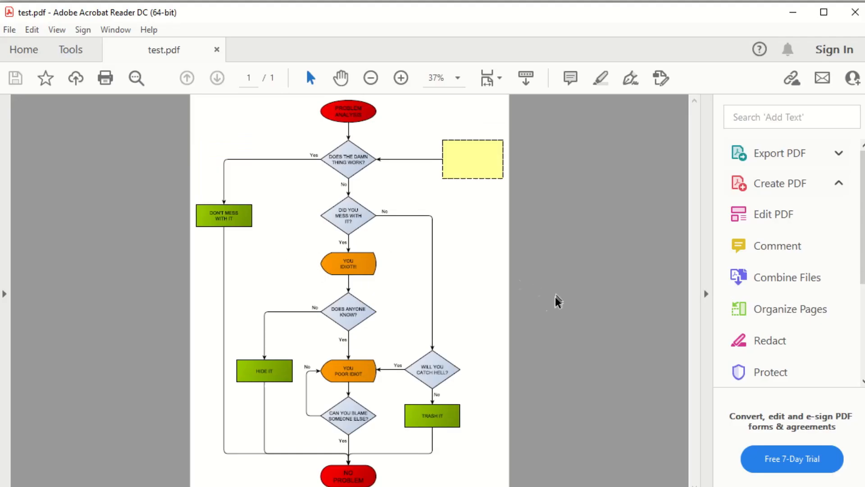
{"action": "left_click", "coordinate": [457, 78]}
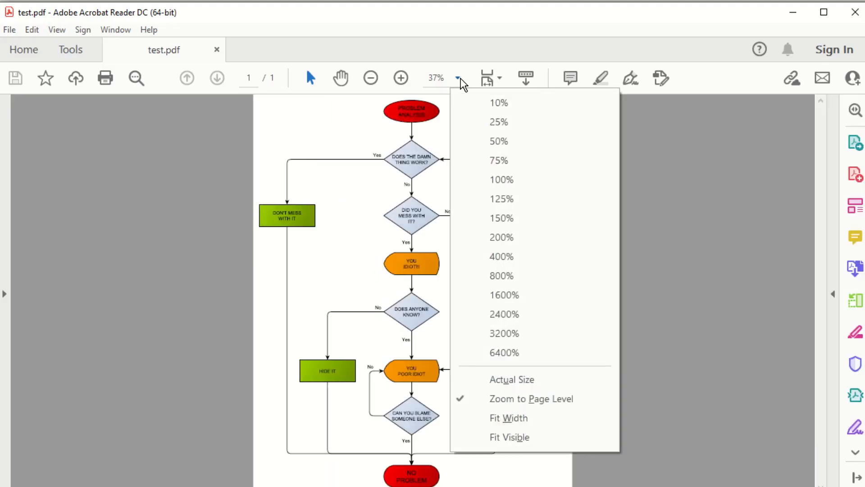
{"action": "left_click", "coordinate": [501, 180]}
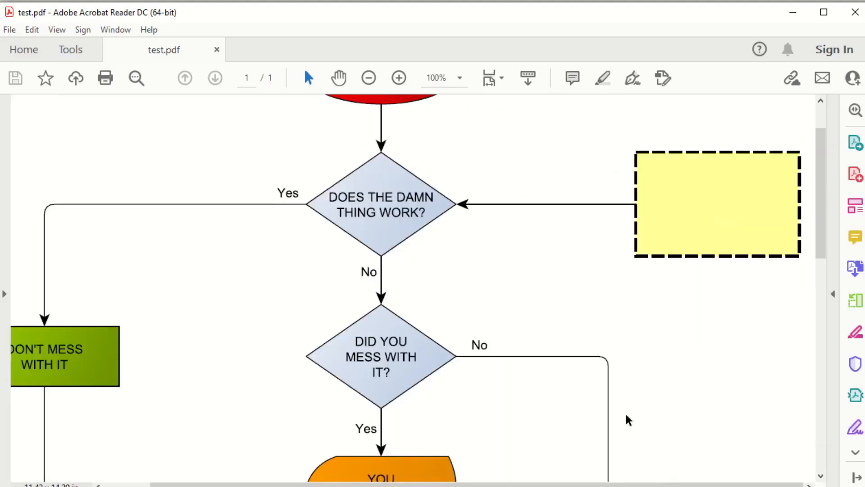
{"action": "scroll", "scroll_direction": "down", "scroll_amount": 3}
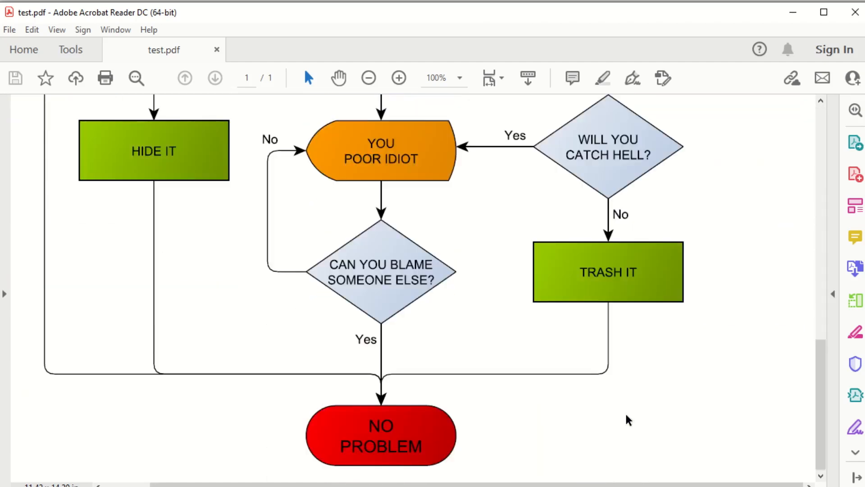
{"action": "scroll", "scroll_direction": "up", "scroll_amount": 3}
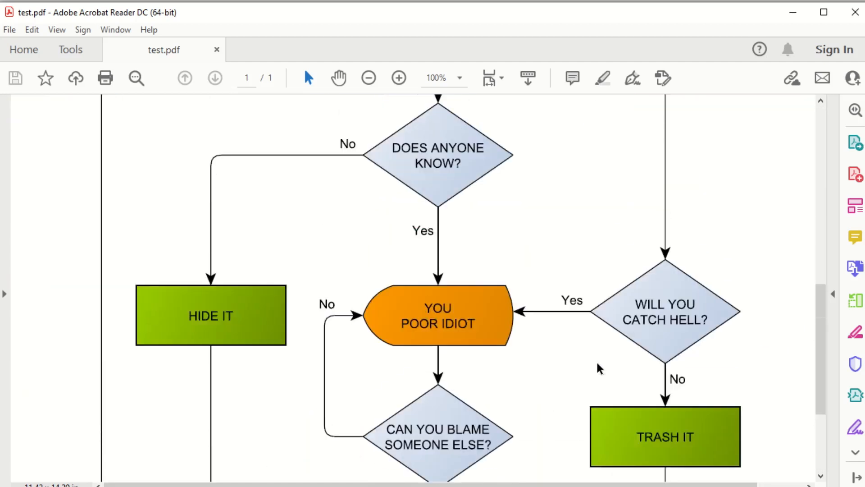